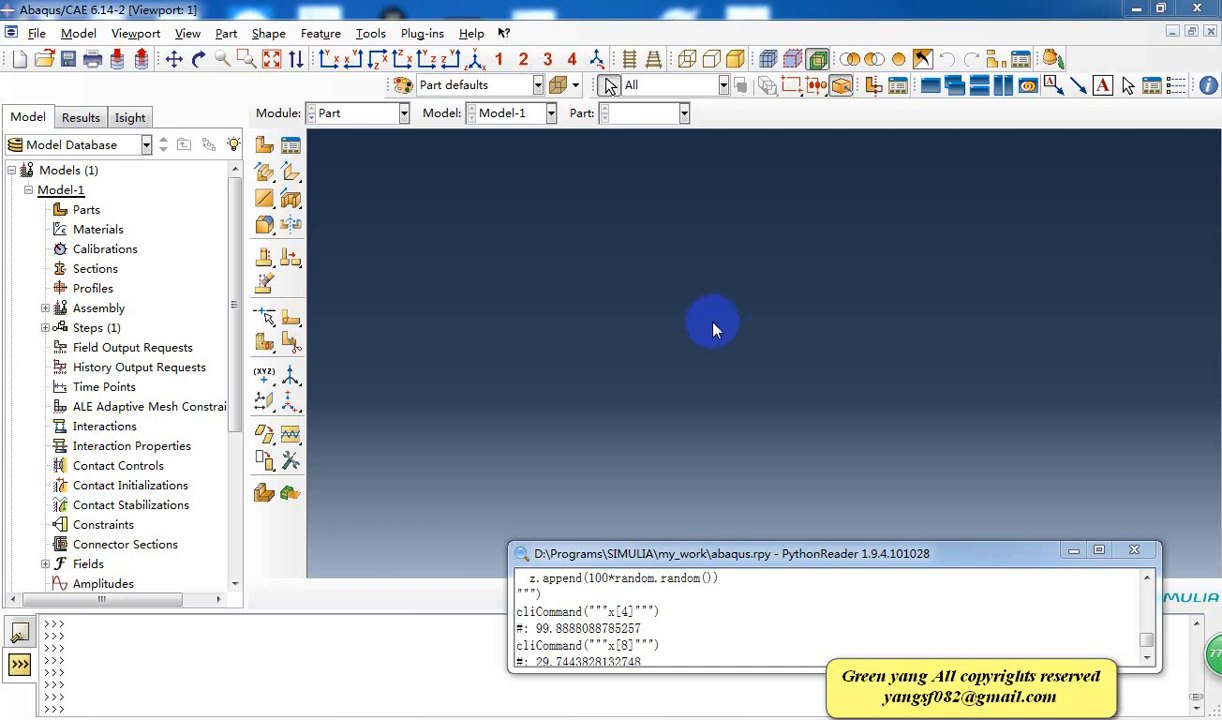
pyautogui.moveTo(672, 328)
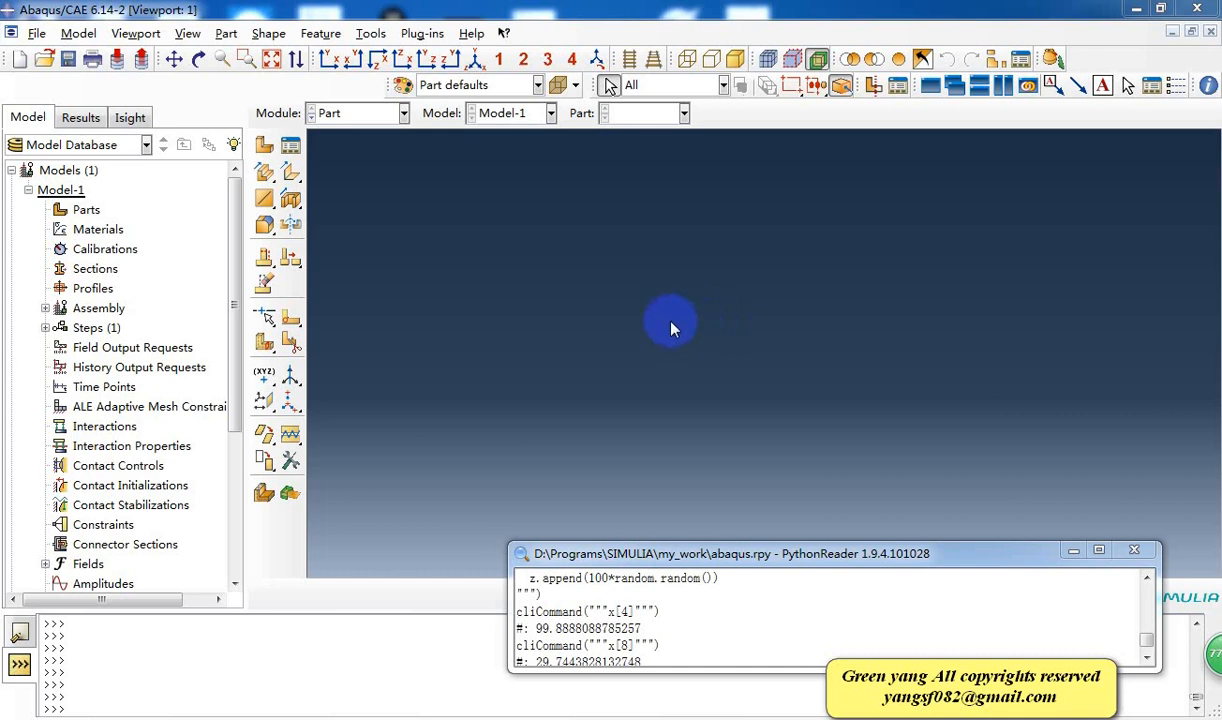
pyautogui.moveTo(550, 298)
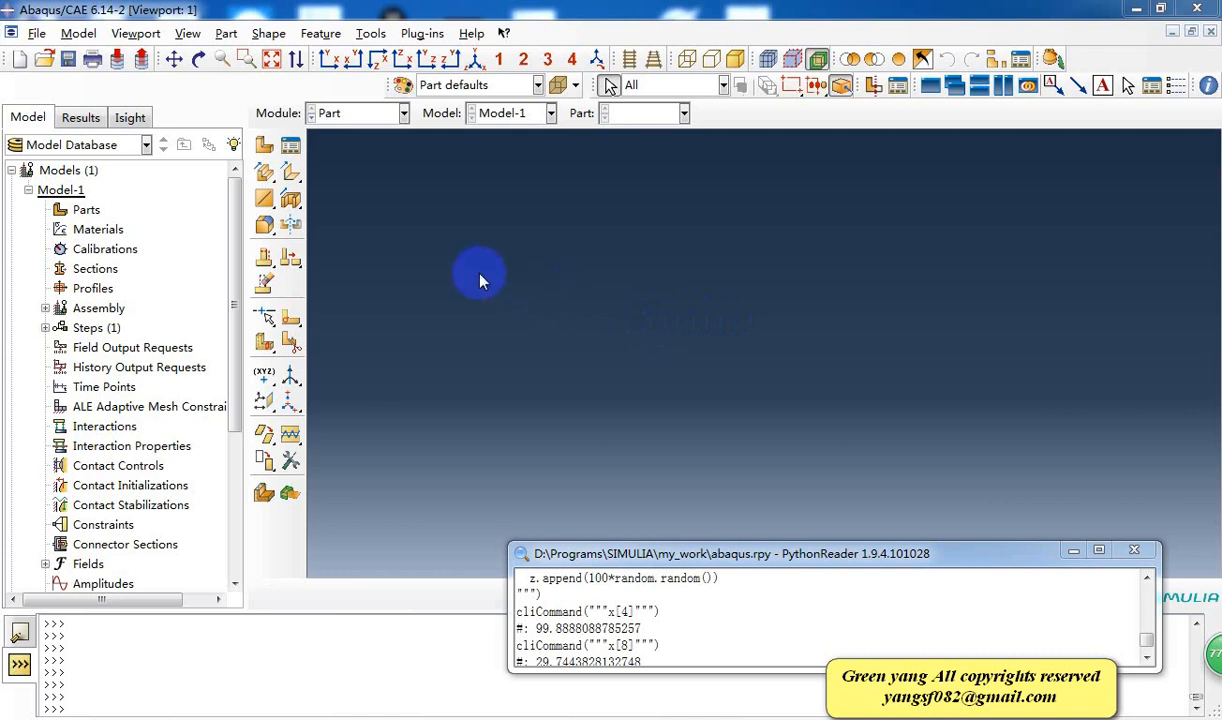
pyautogui.moveTo(483, 272)
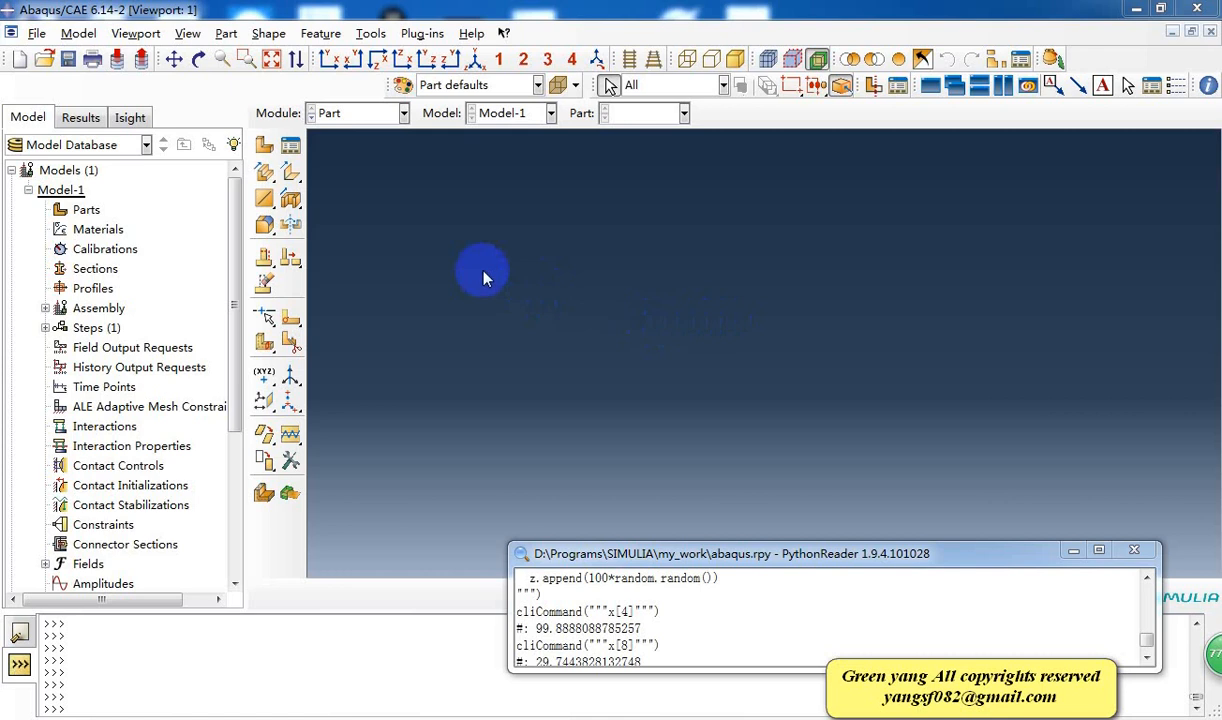
pyautogui.moveTo(380, 218)
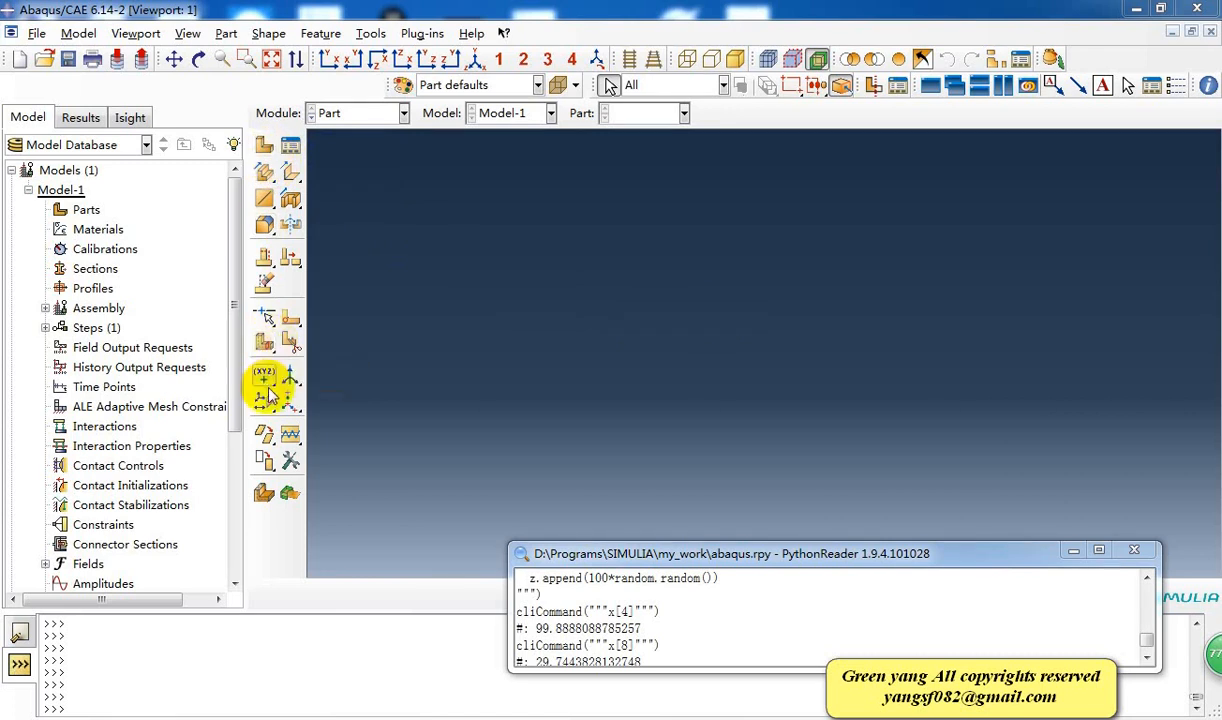
pyautogui.moveTo(266, 382)
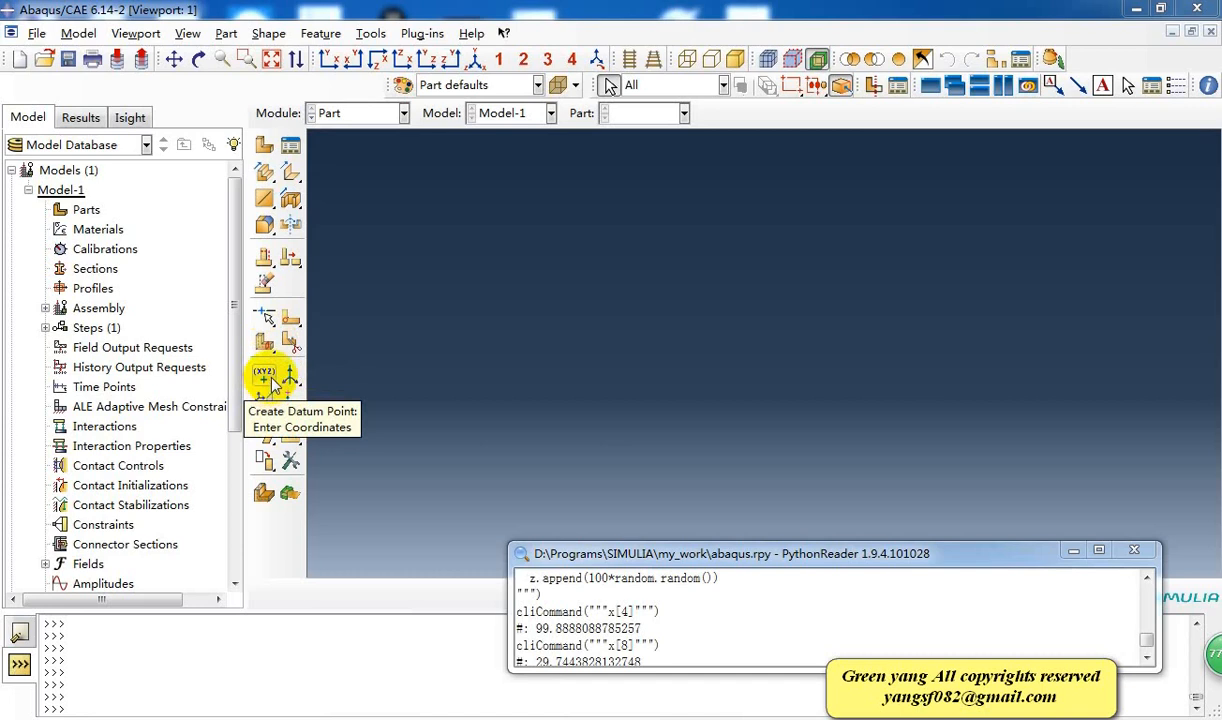
pyautogui.moveTo(268, 383)
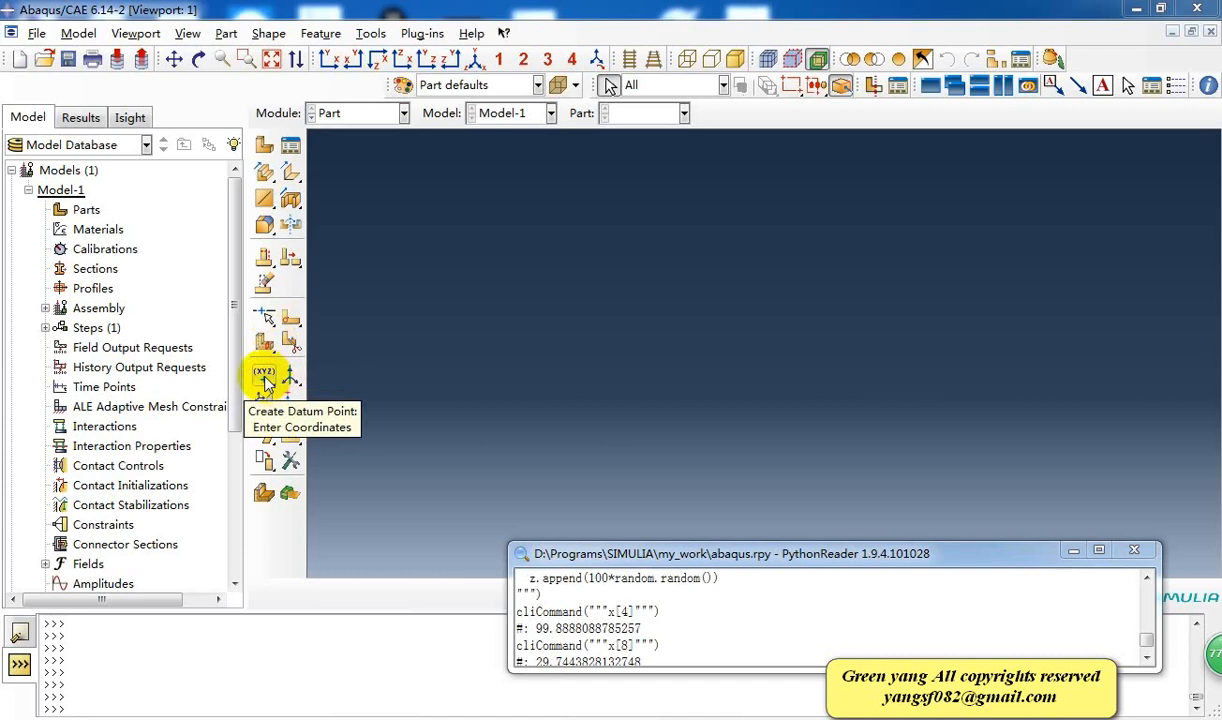
# Step: Try a typed-coordinate datum point, dismiss the part-required message, and accept Part-1's 3D deformable point settings
pyautogui.click(264, 377)
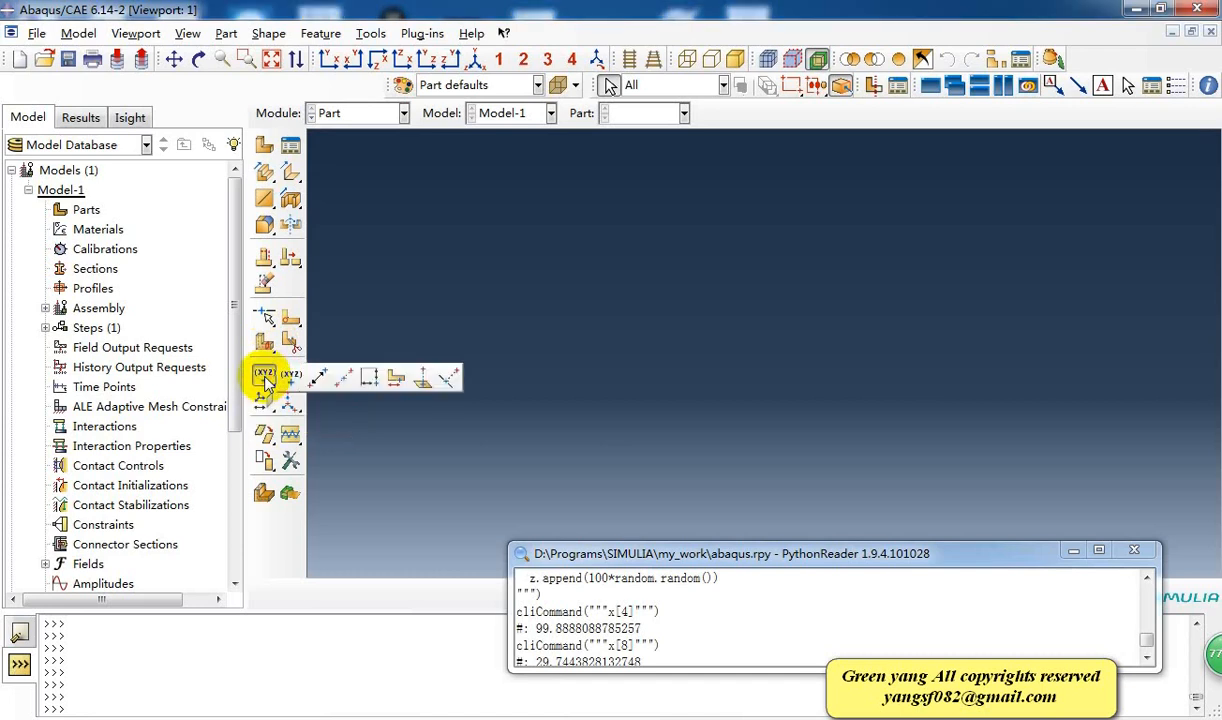
pyautogui.click(264, 379)
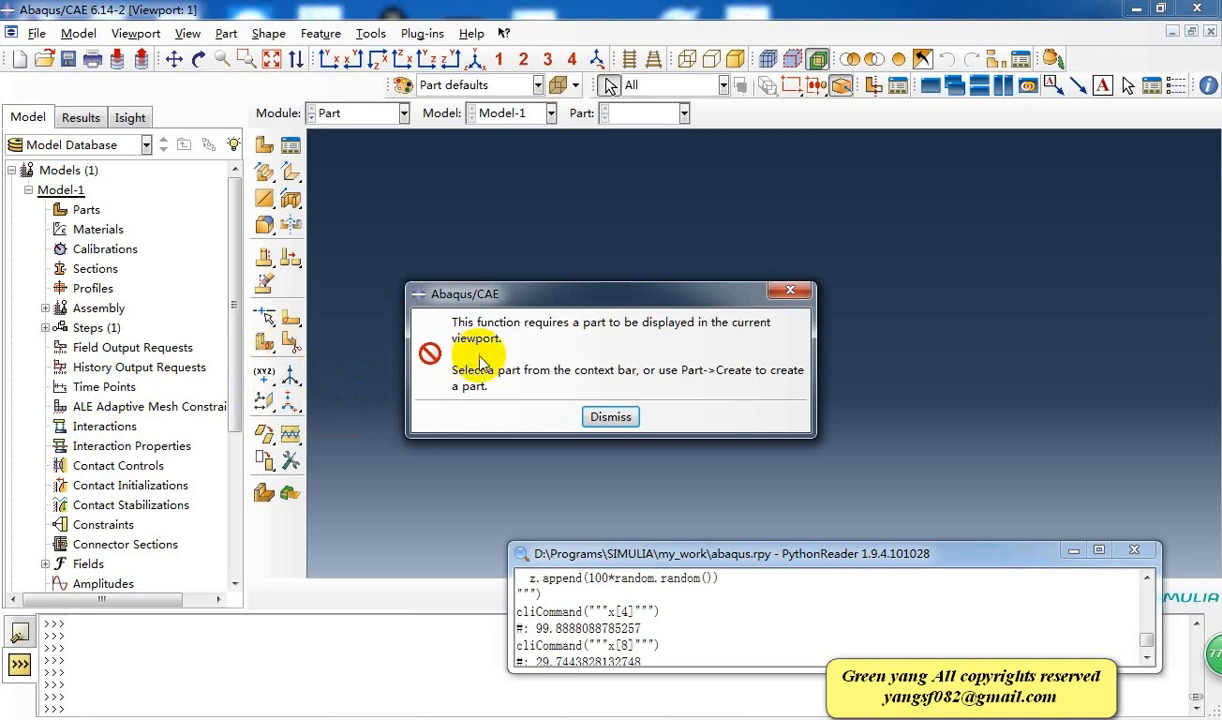
pyautogui.moveTo(512, 350)
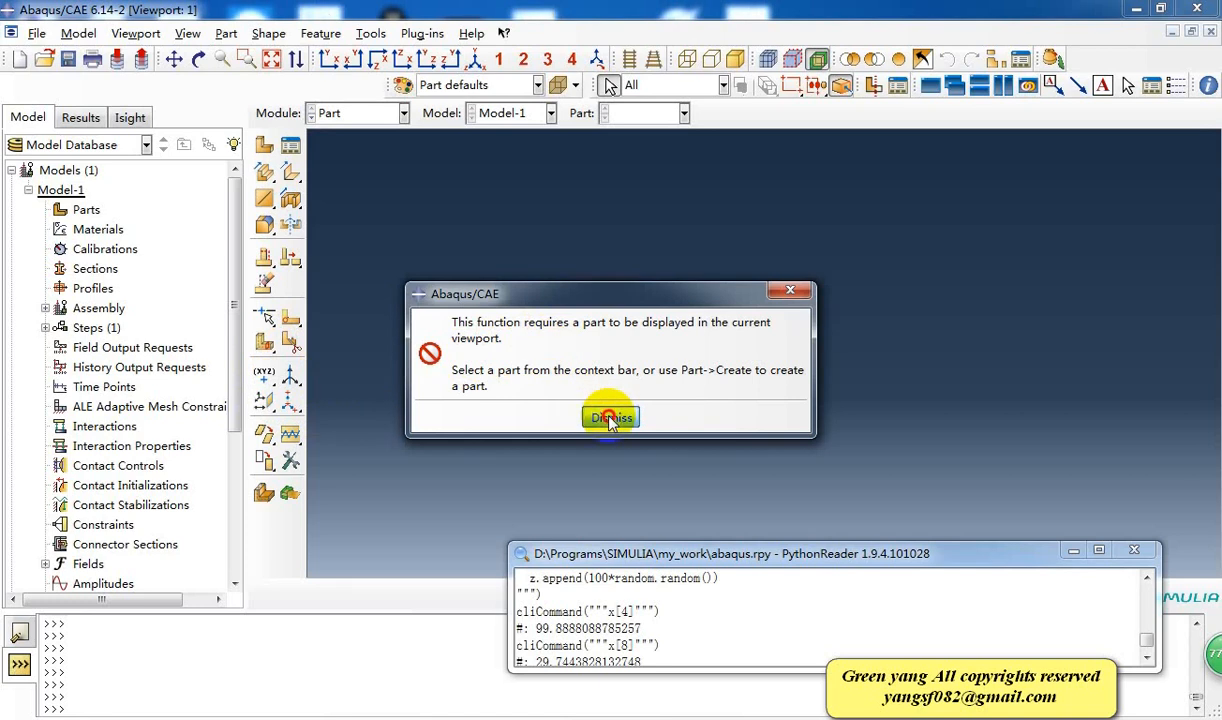
pyautogui.click(610, 417)
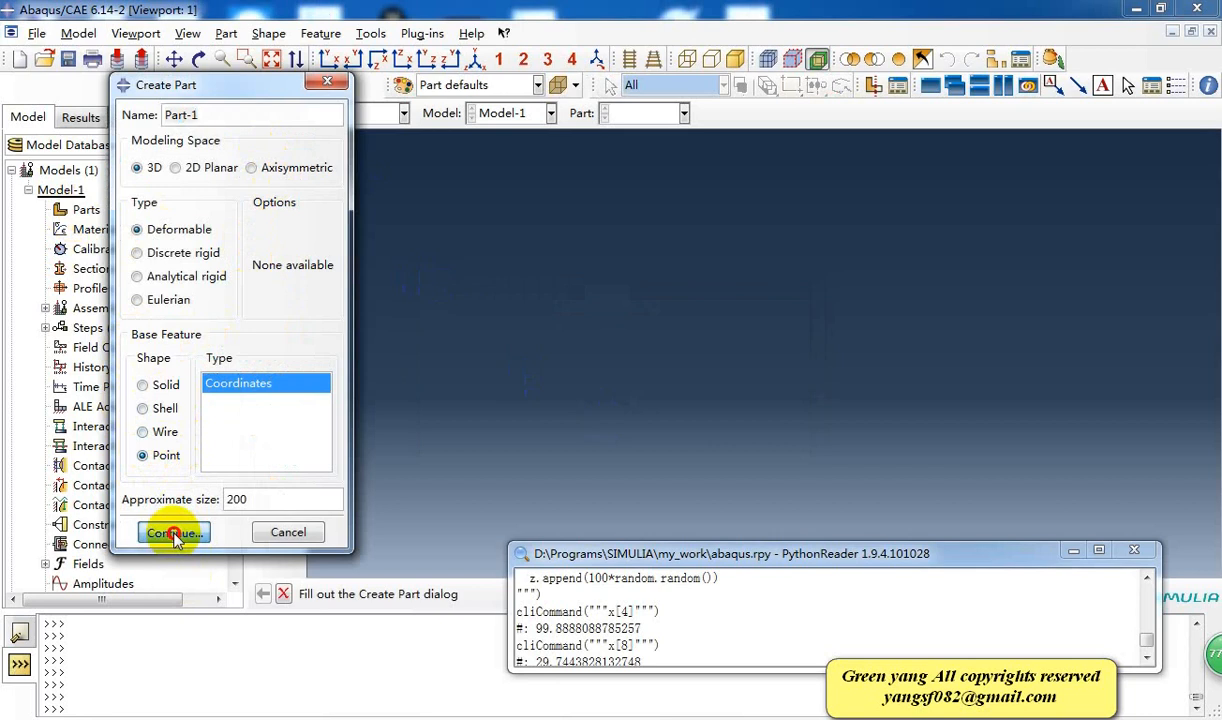
pyautogui.click(172, 532)
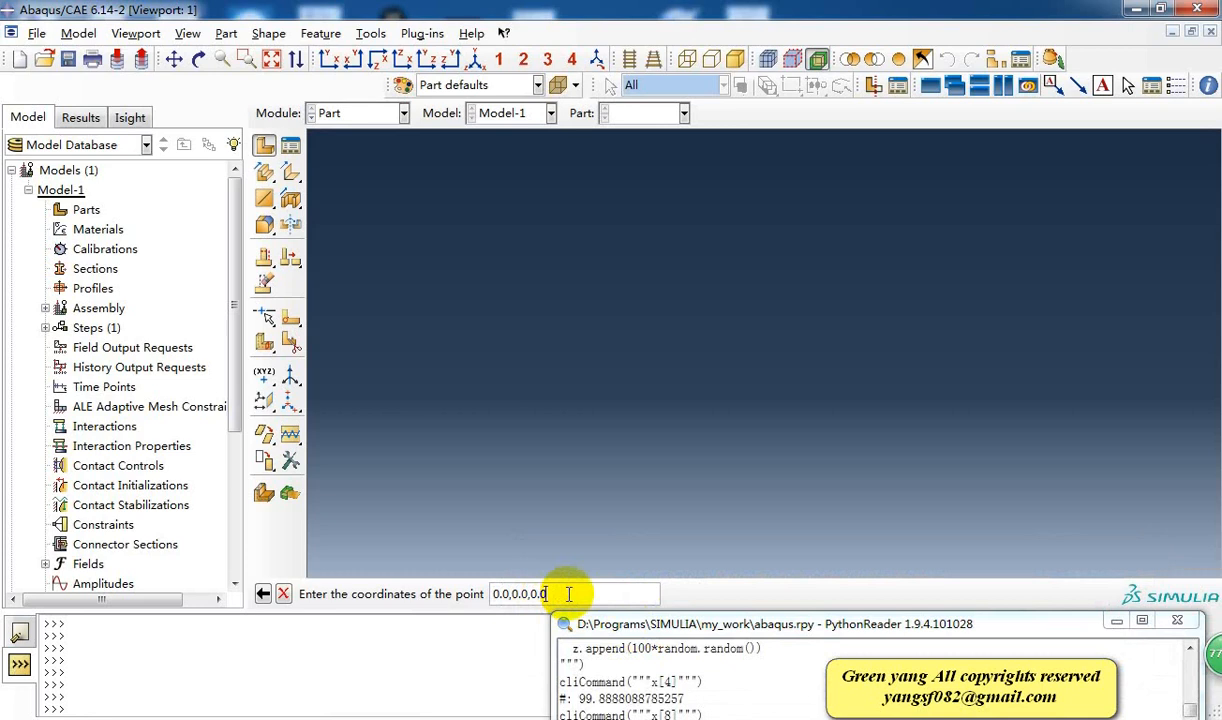
# Step: Place Part-1's point at the origin 0,0,0, then select its RP feature for deletion
pyautogui.press('Return')
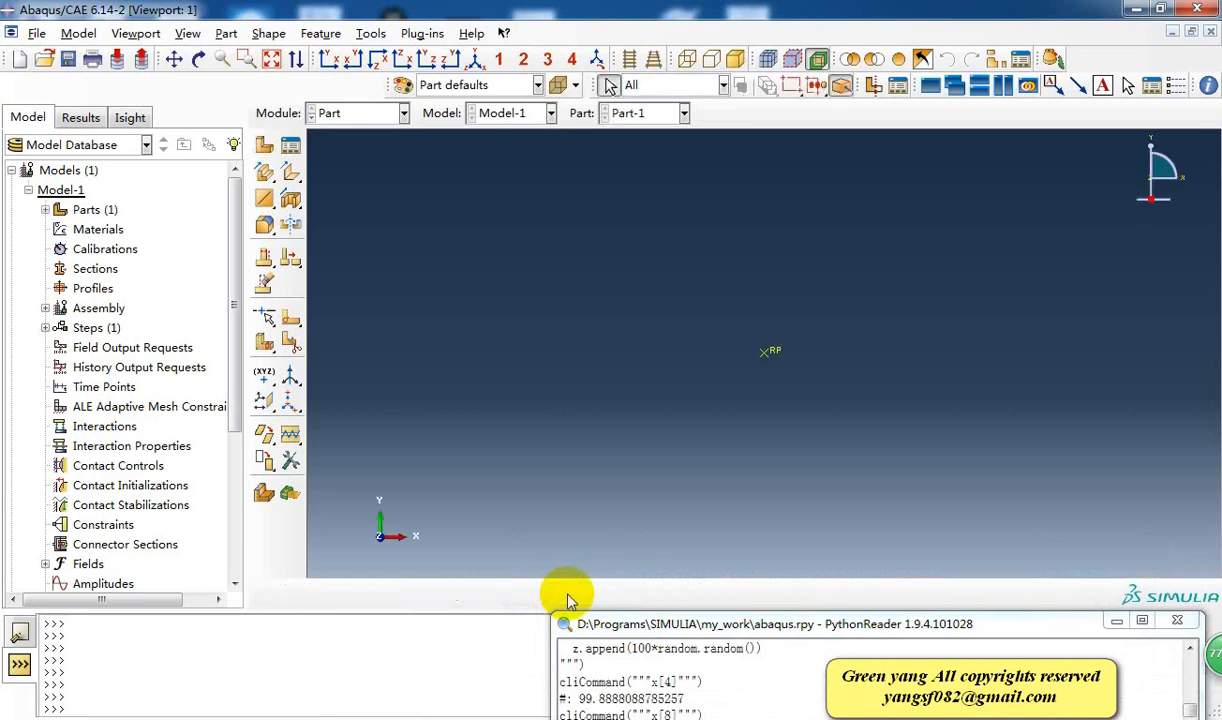
pyautogui.moveTo(778, 376)
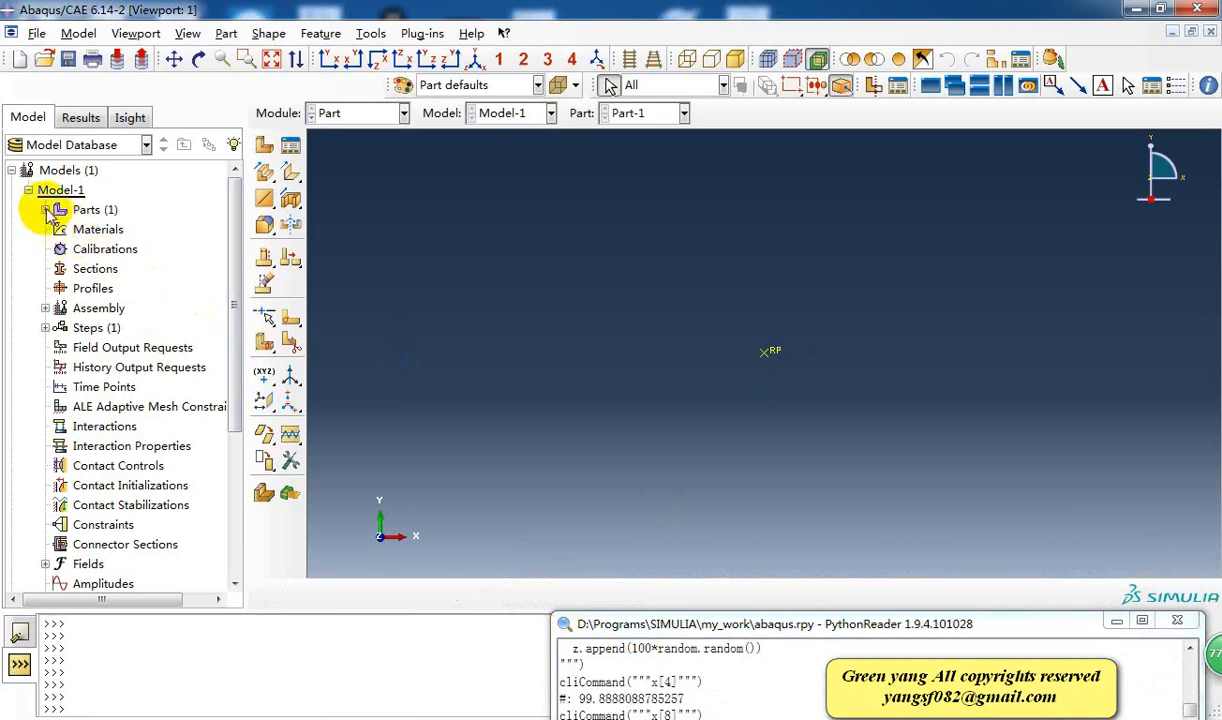
pyautogui.click(46, 209)
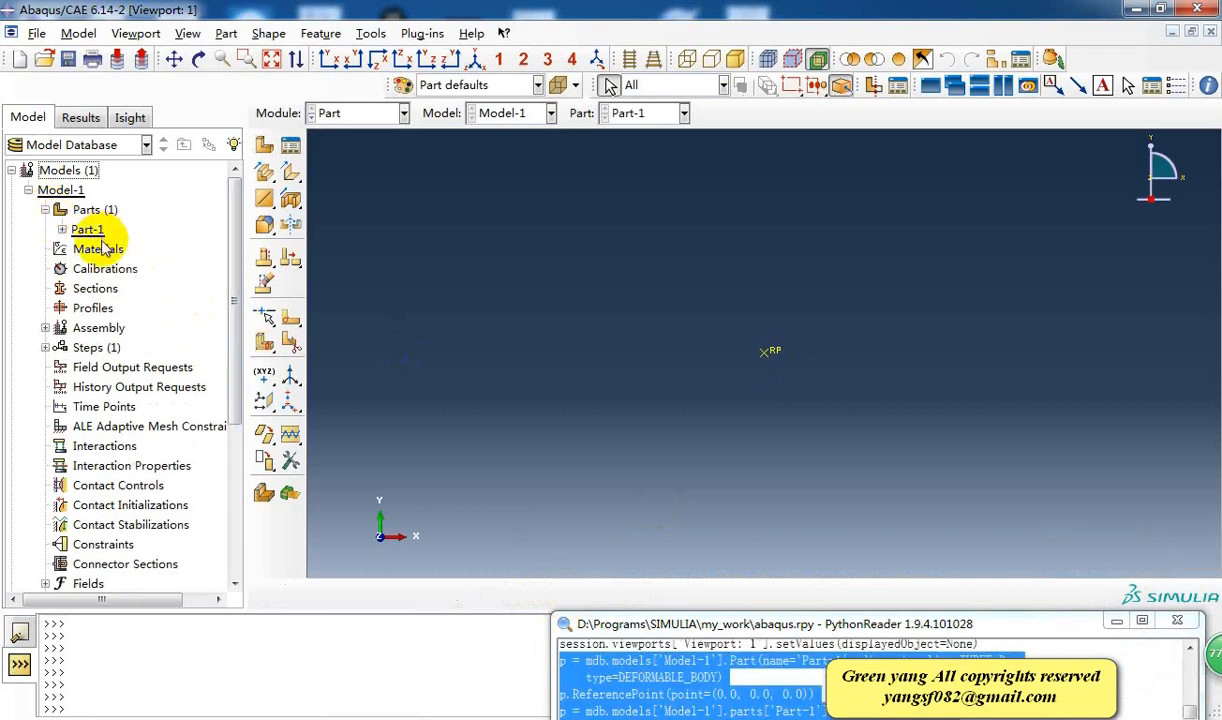
pyautogui.click(61, 229)
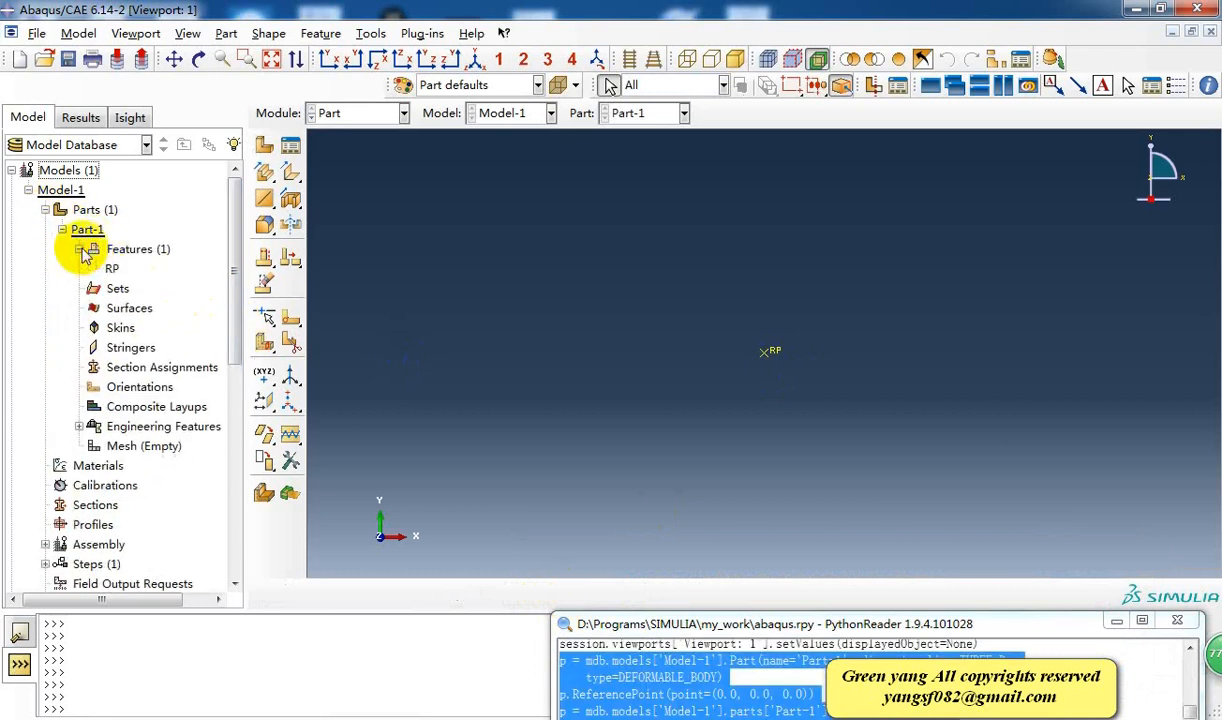
pyautogui.click(111, 268)
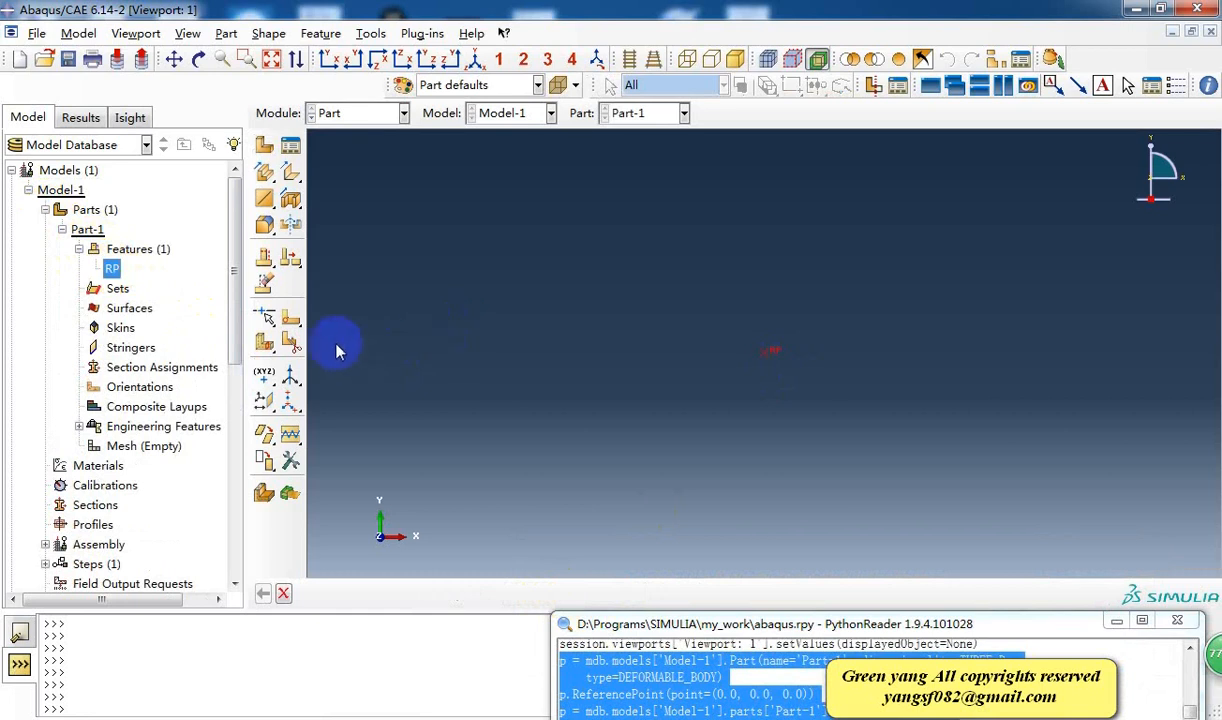
pyautogui.moveTo(536, 449)
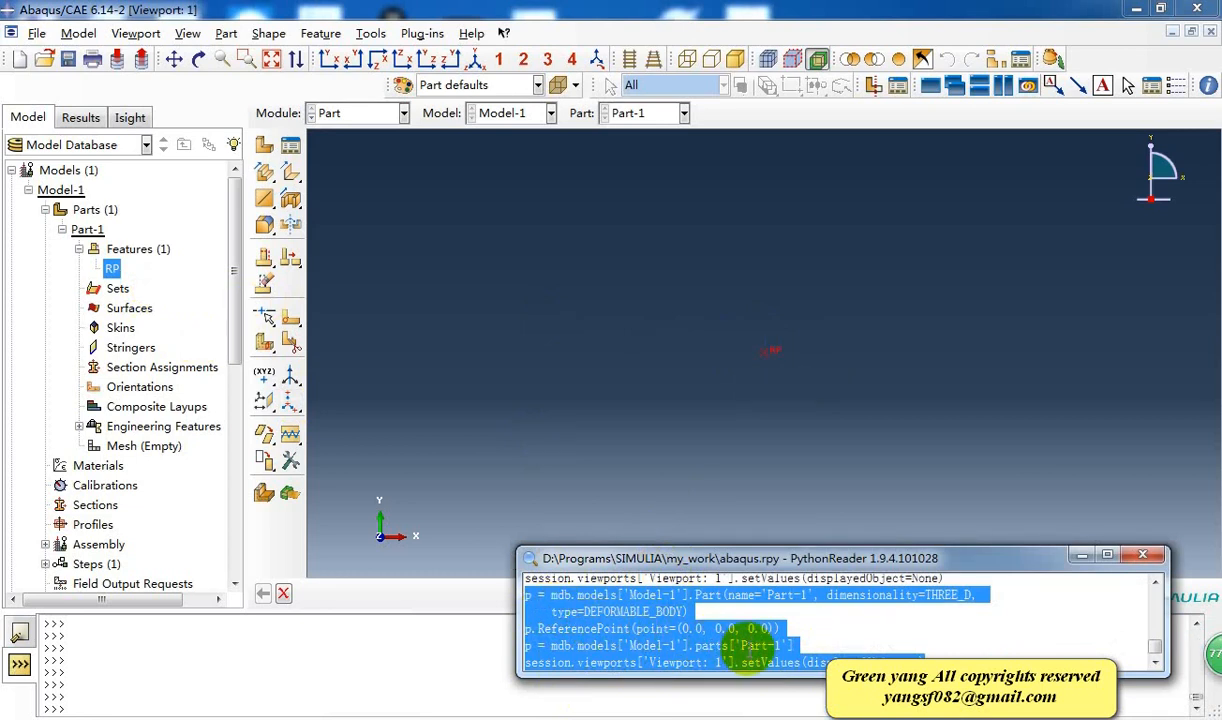
pyautogui.click(111, 268)
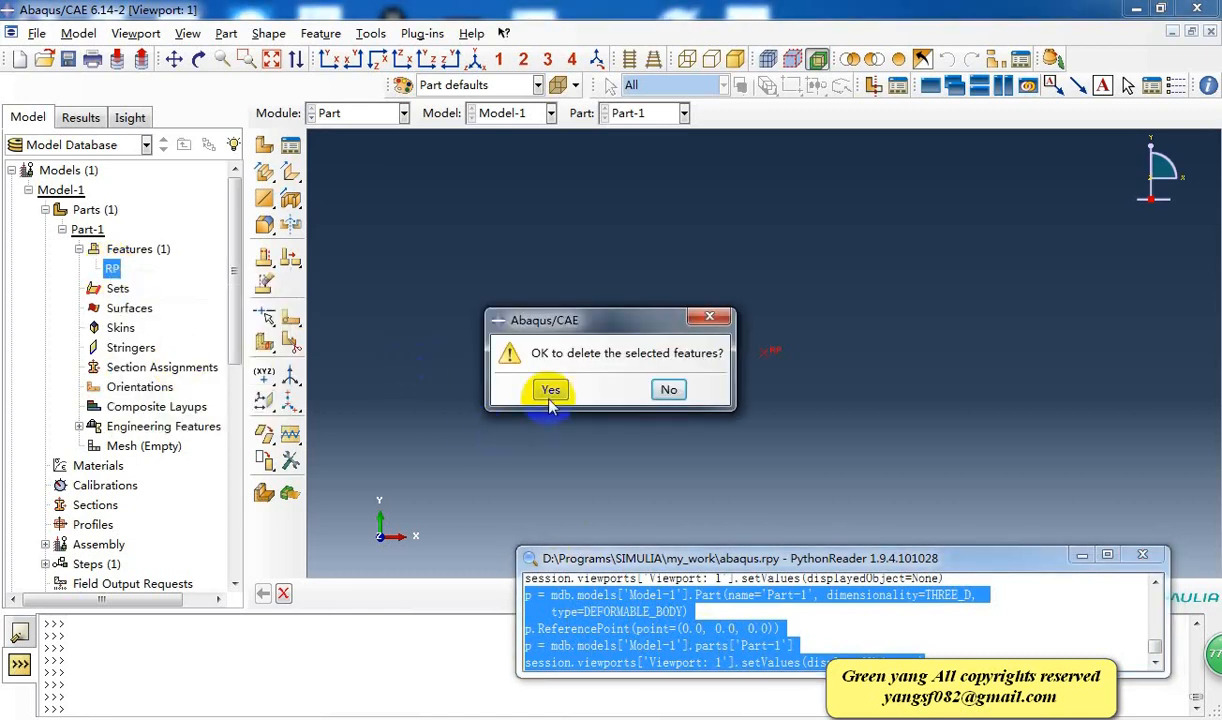
pyautogui.click(550, 389)
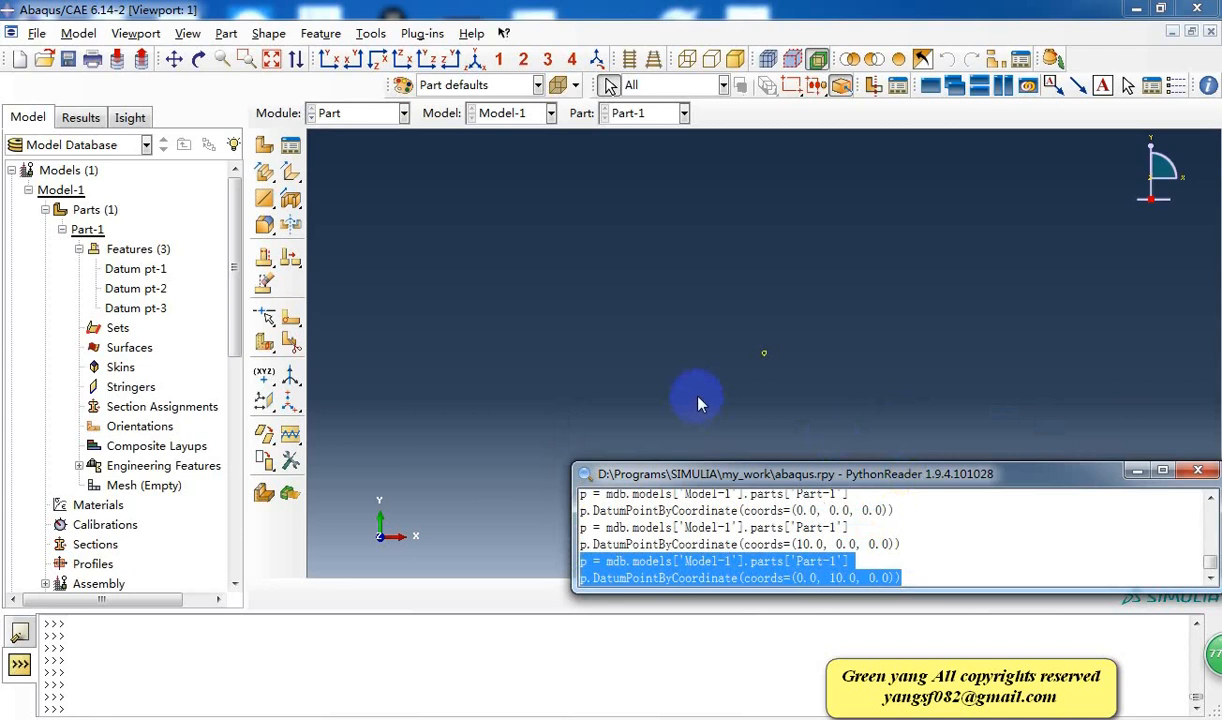
pyautogui.moveTo(609, 334)
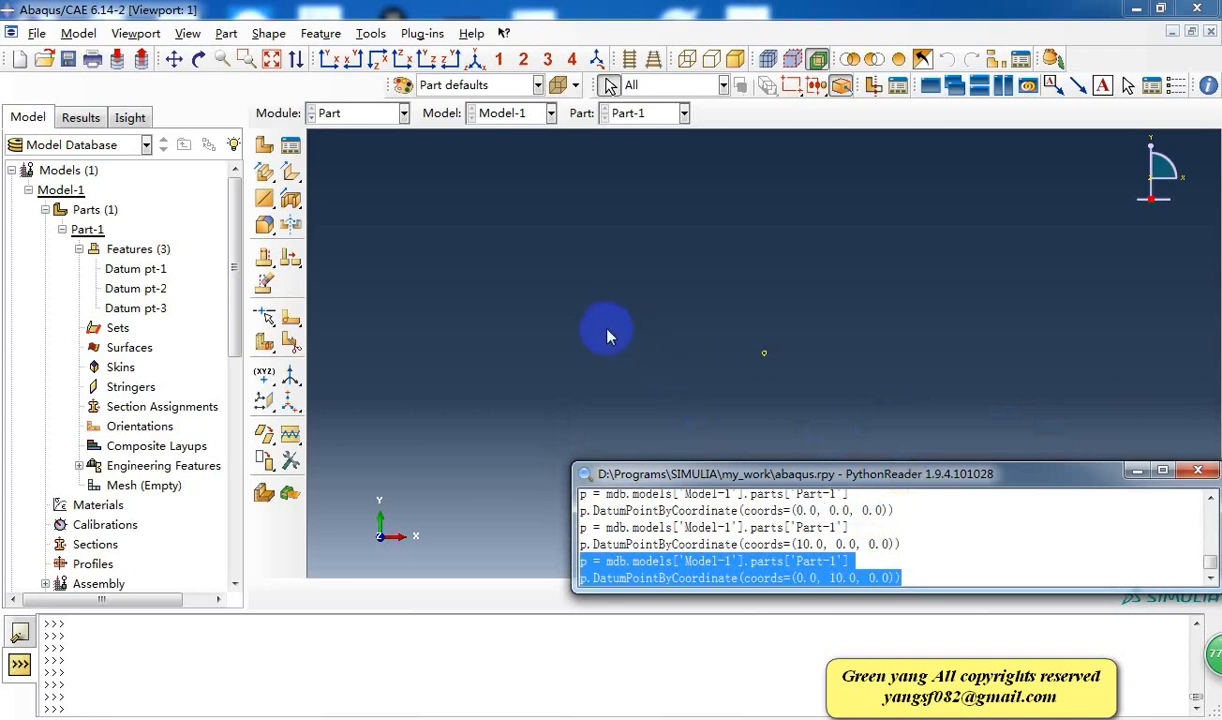
pyautogui.moveTo(604, 336)
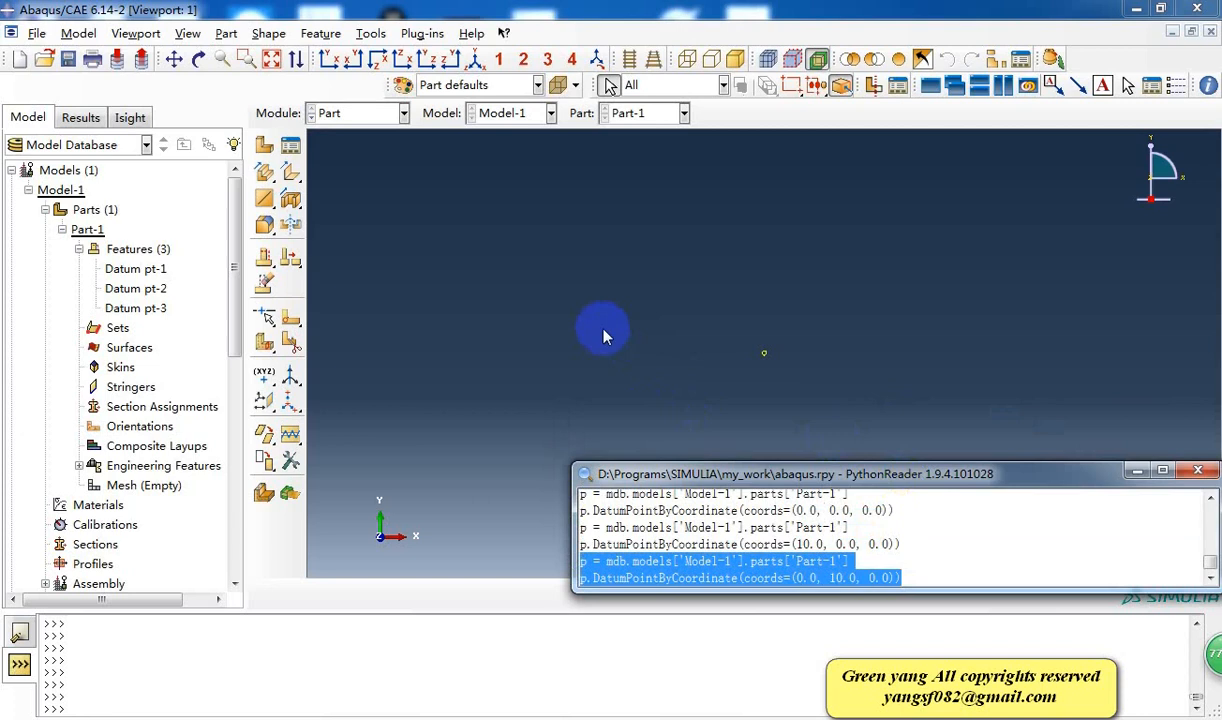
pyautogui.moveTo(598, 340)
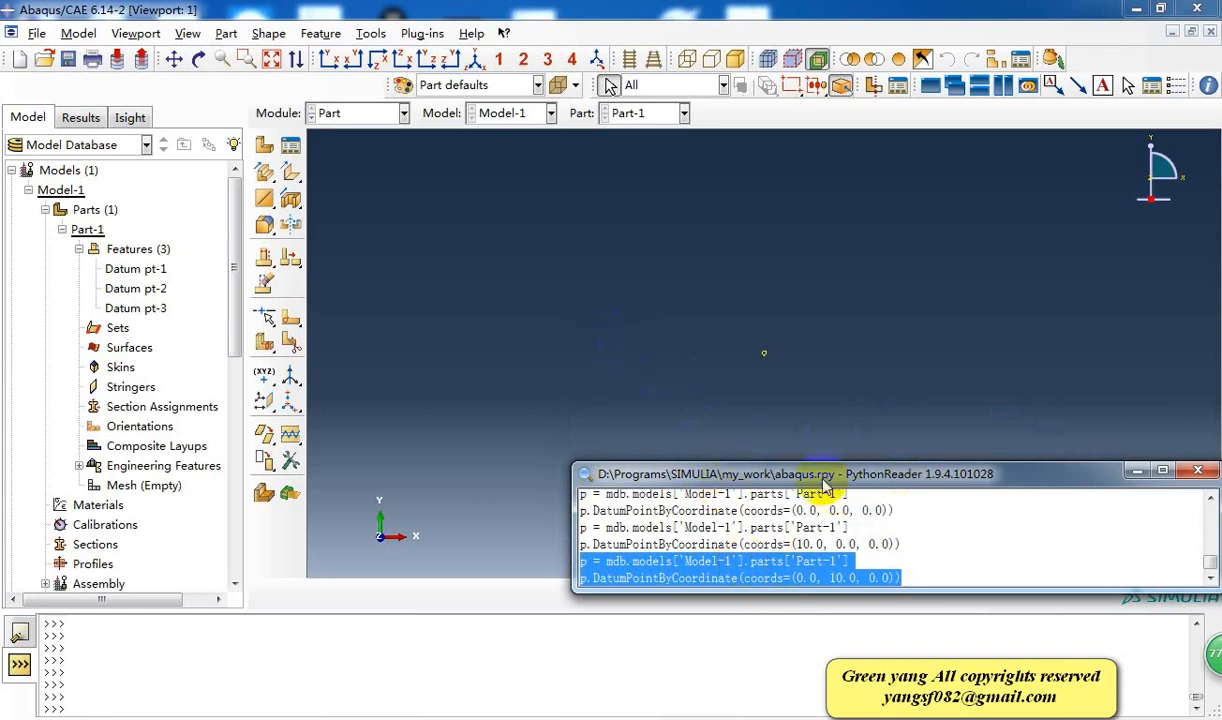
# Step: Drag the PythonReader window lower and collapse Part-1 in the model tree
pyautogui.moveTo(822, 474); pyautogui.dragTo(762, 627)
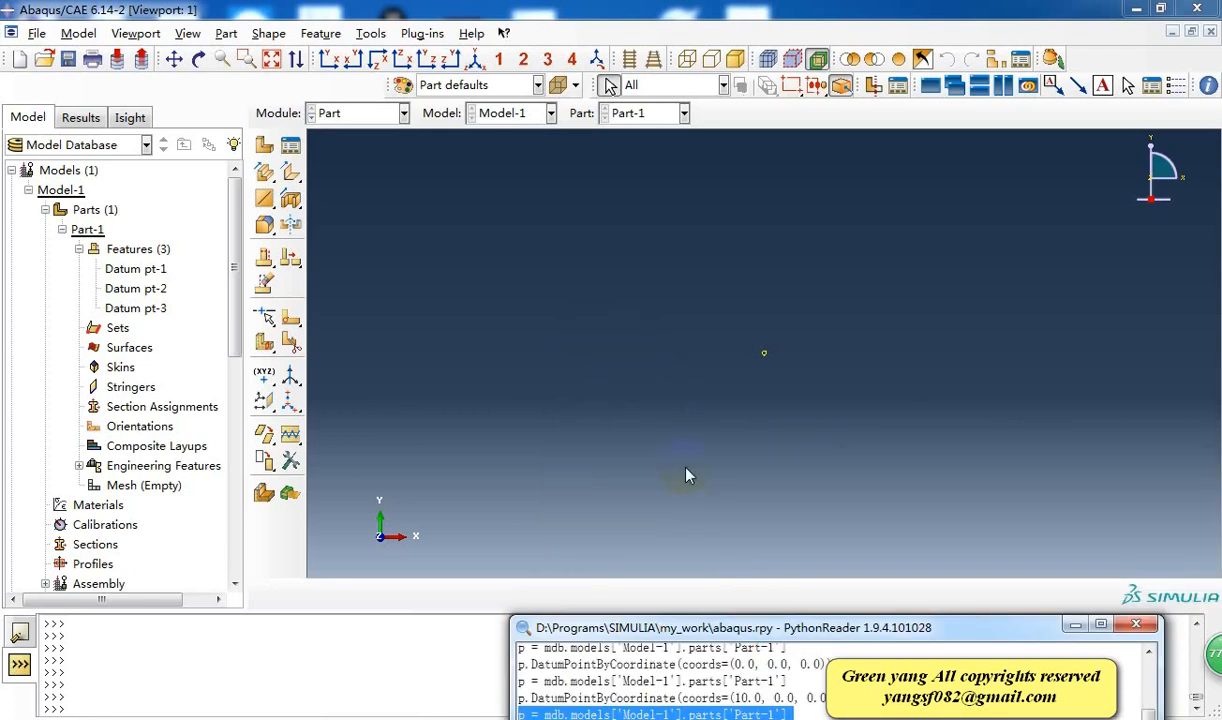
pyautogui.moveTo(690, 471)
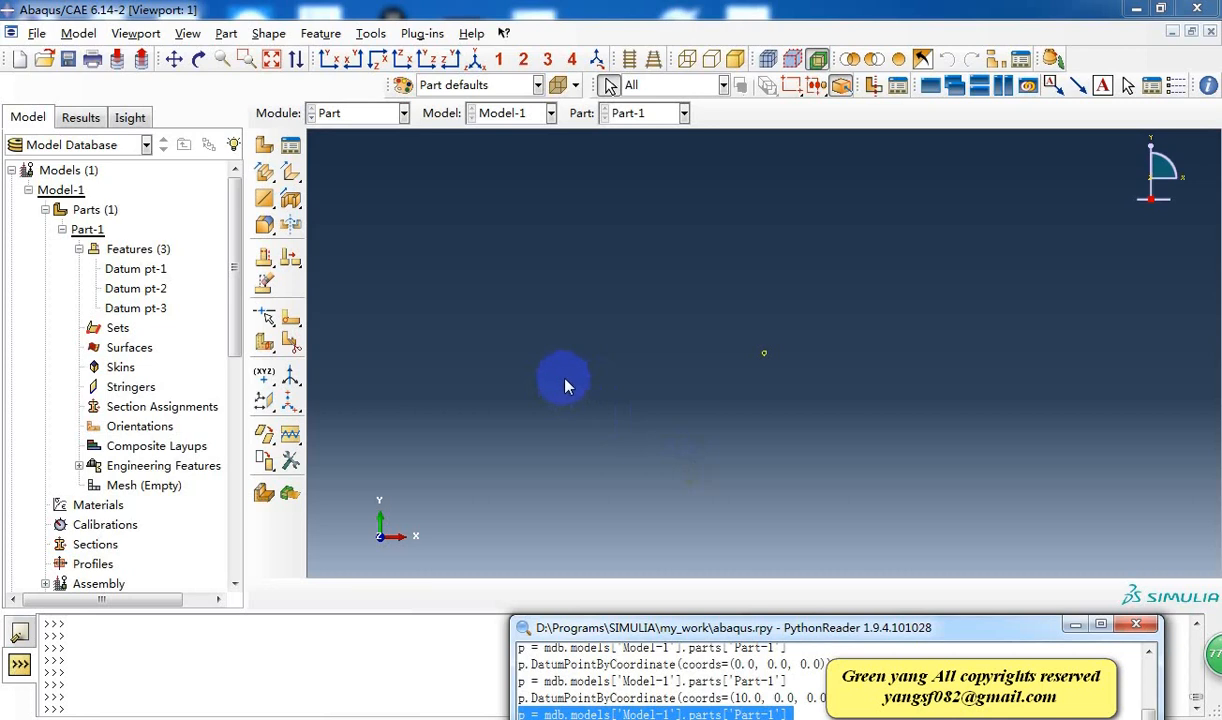
pyautogui.moveTo(555, 387)
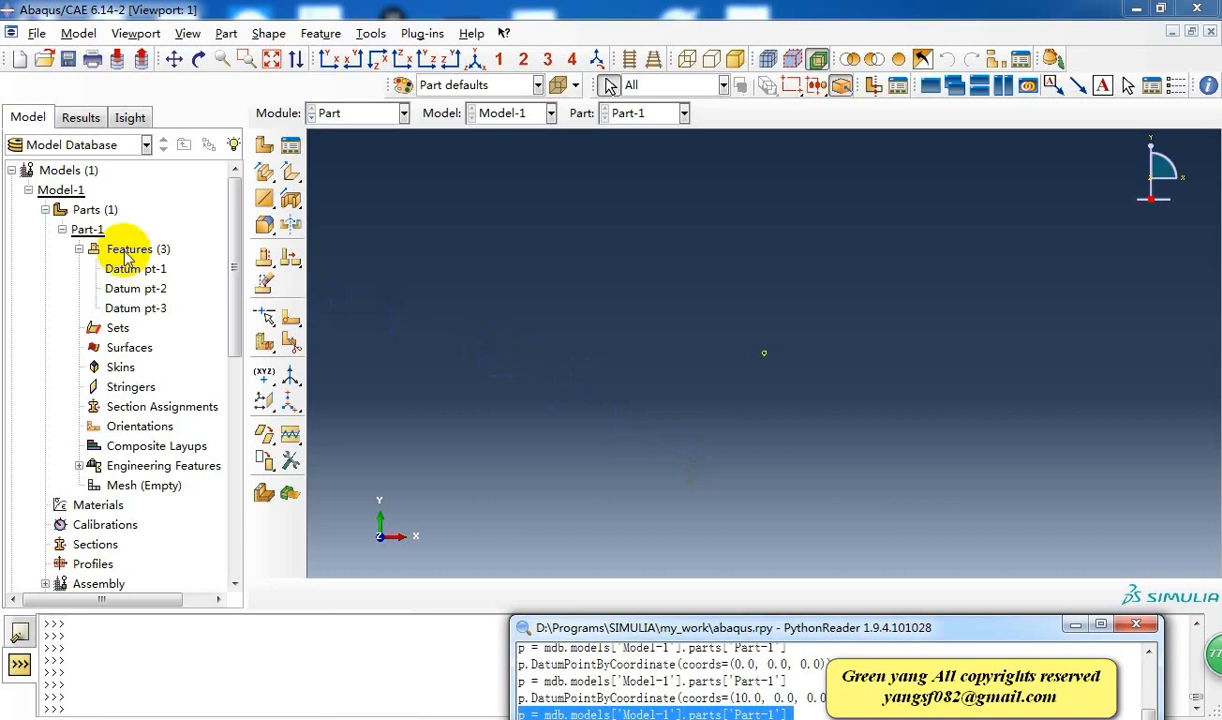
pyautogui.click(79, 229)
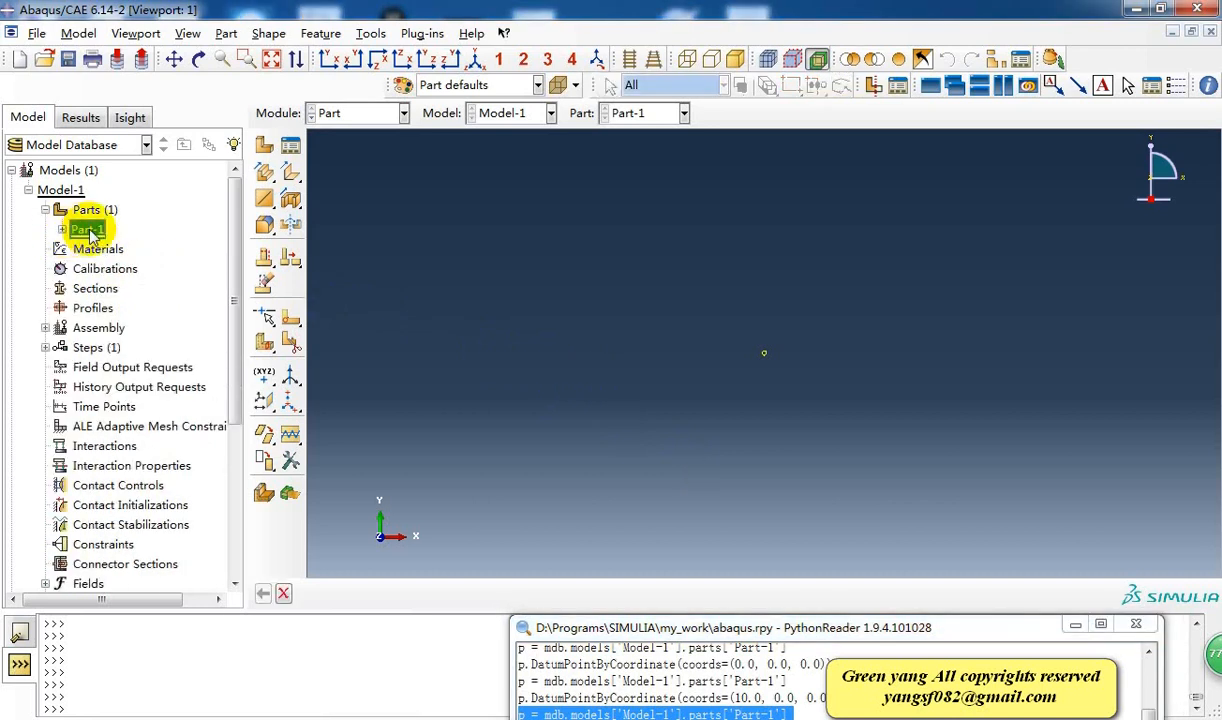
# Step: Delete Part-1 from the model, then bring the create_point.txt script window forward
pyautogui.rightClick(85, 229)
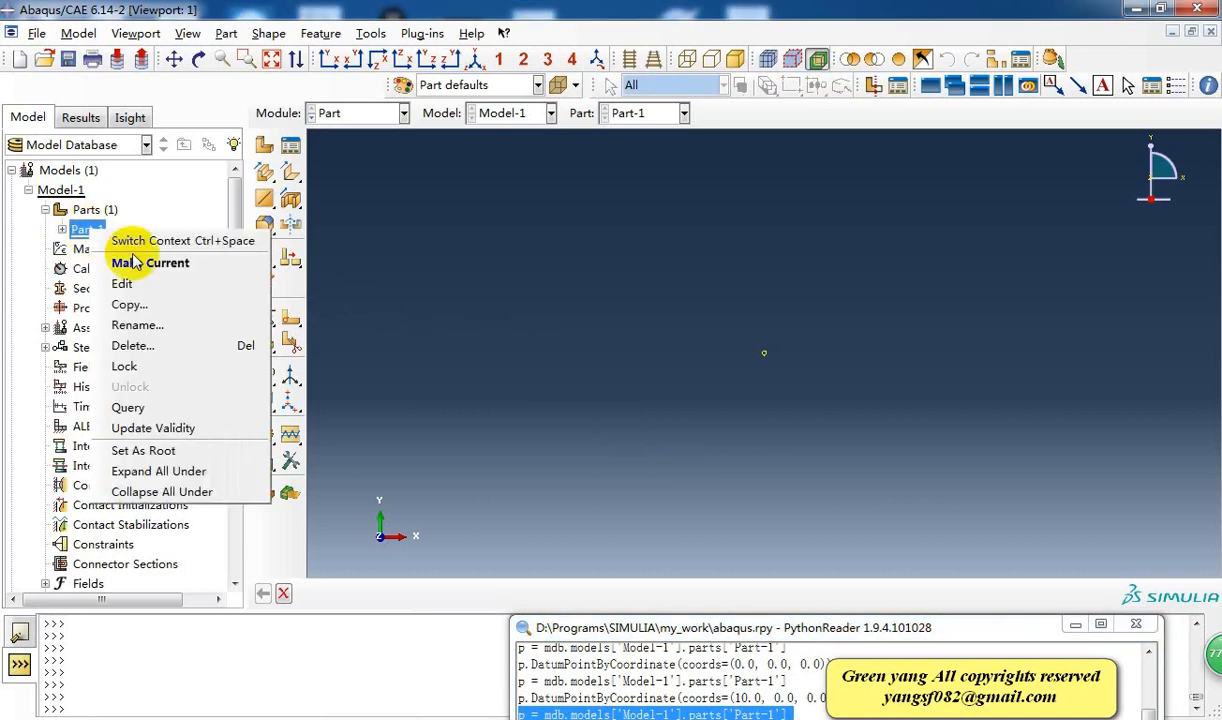
pyautogui.moveTo(170, 348)
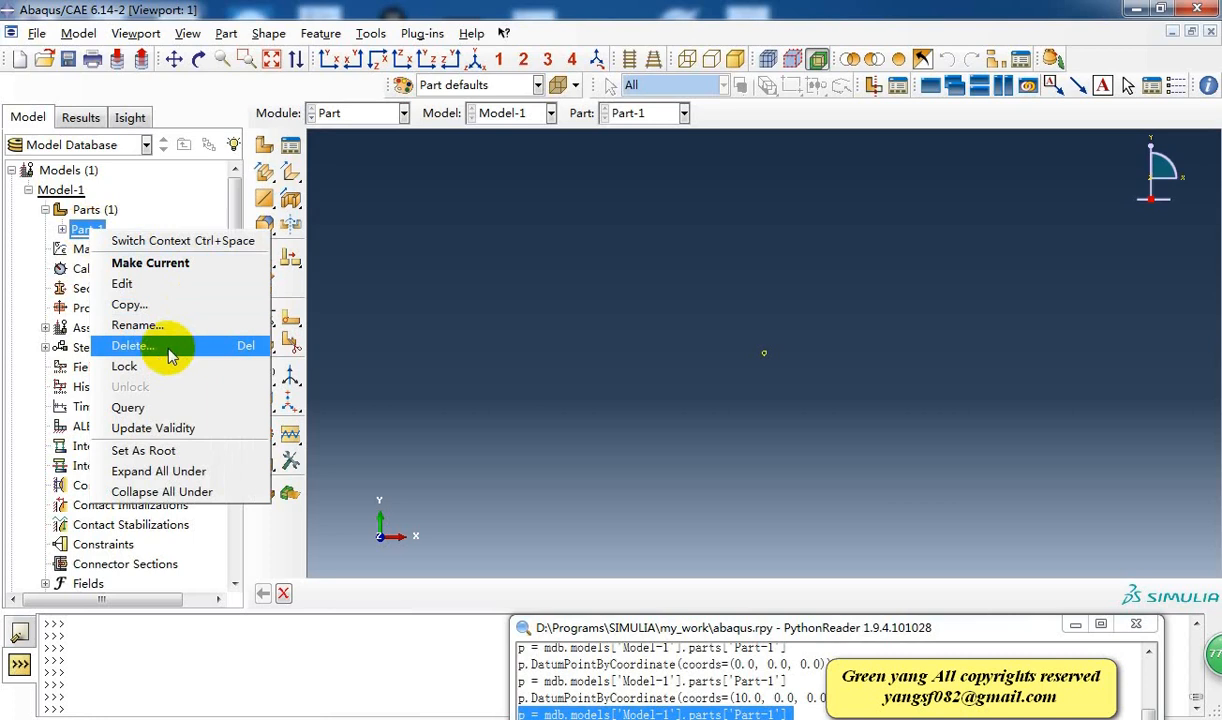
pyautogui.click(131, 345)
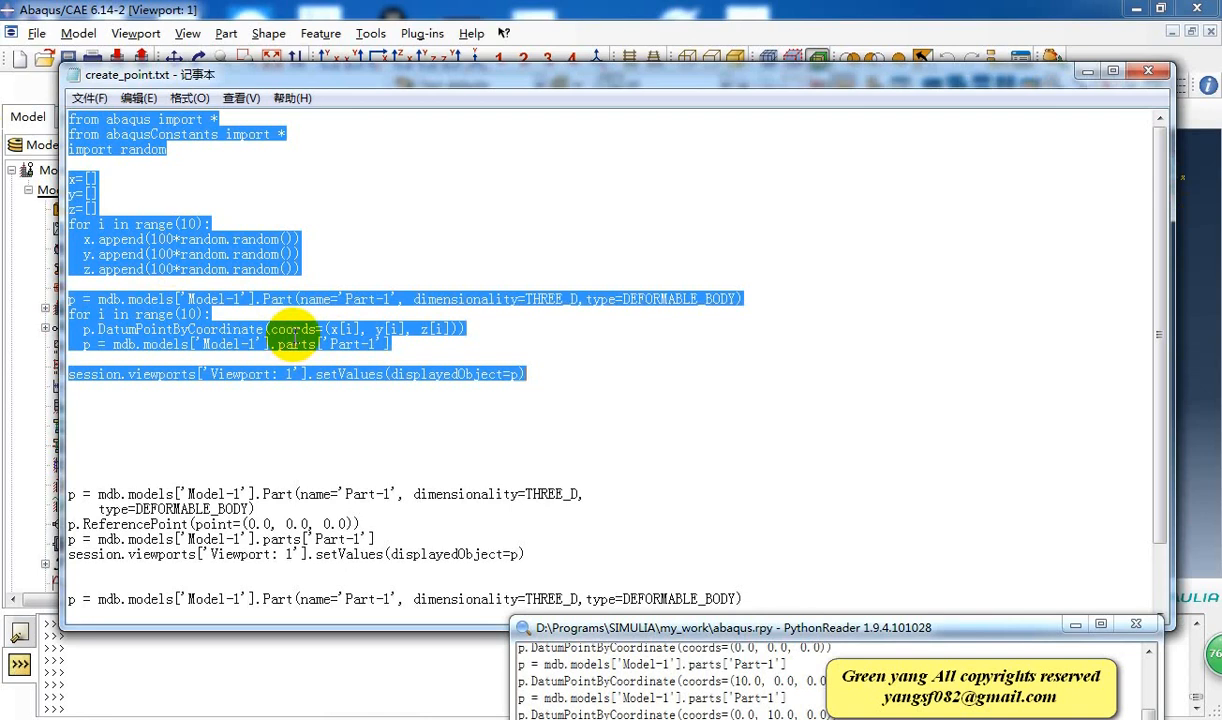
pyautogui.click(1147, 71)
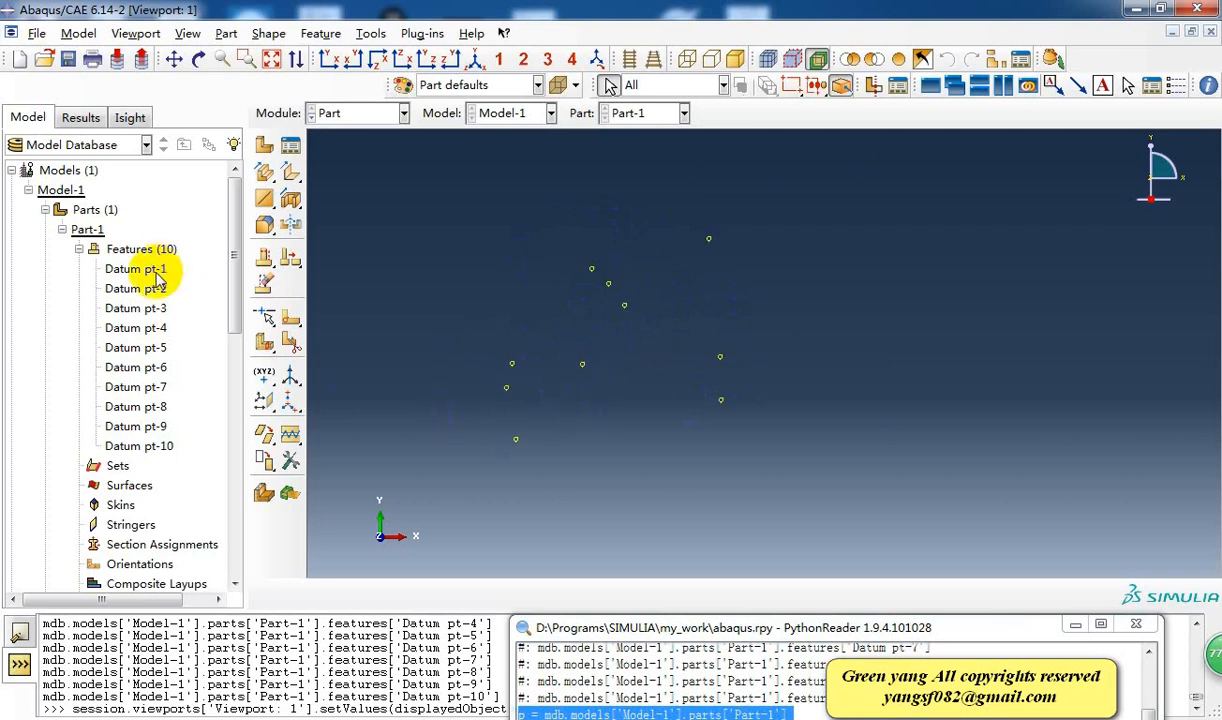
pyautogui.doubleClick(135, 269)
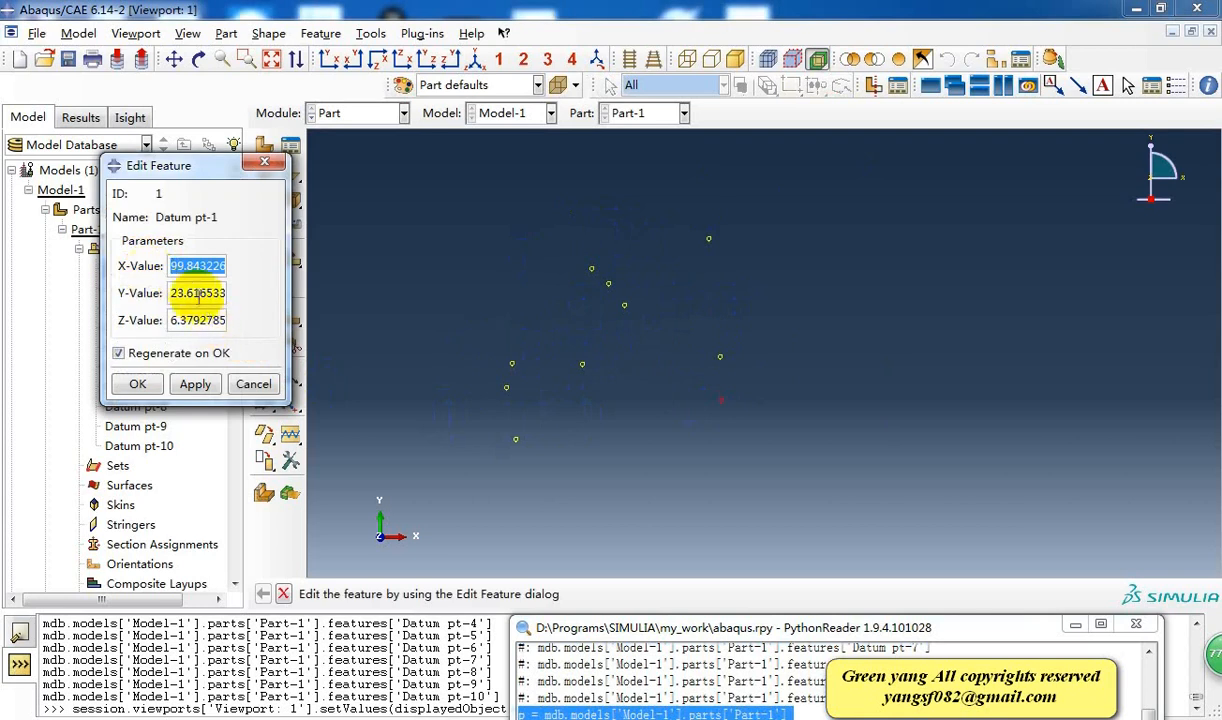
pyautogui.moveTo(254, 384)
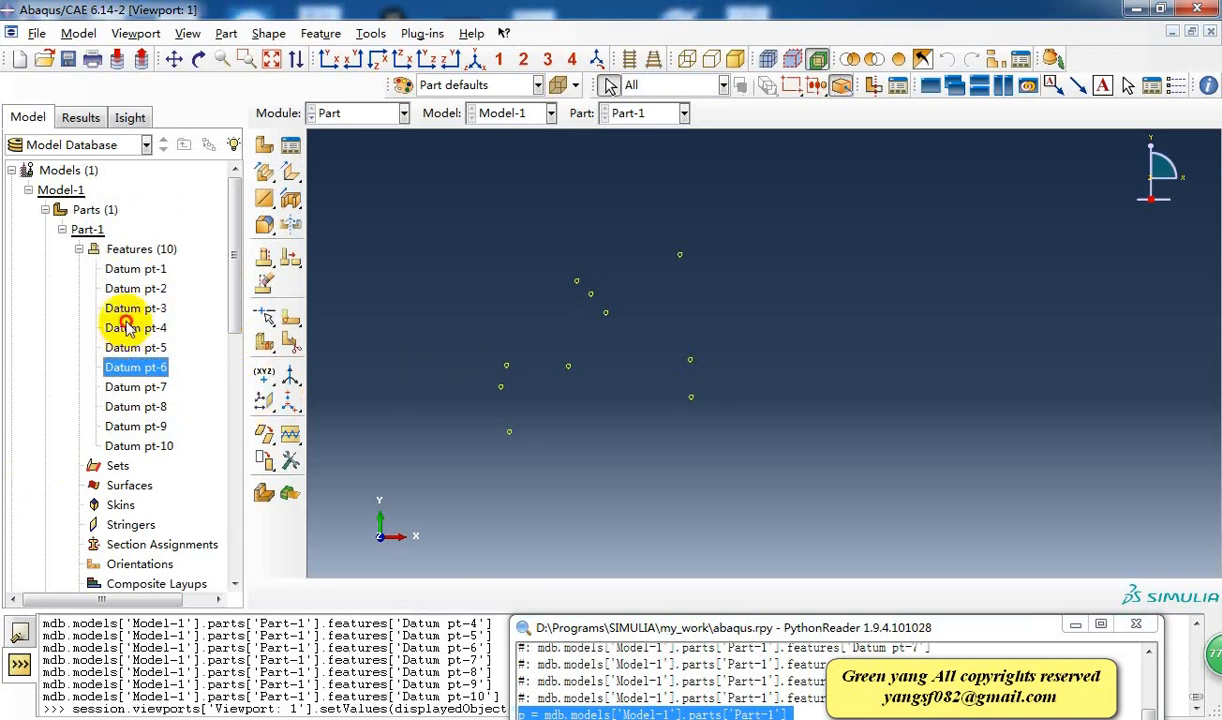
pyautogui.click(139, 446)
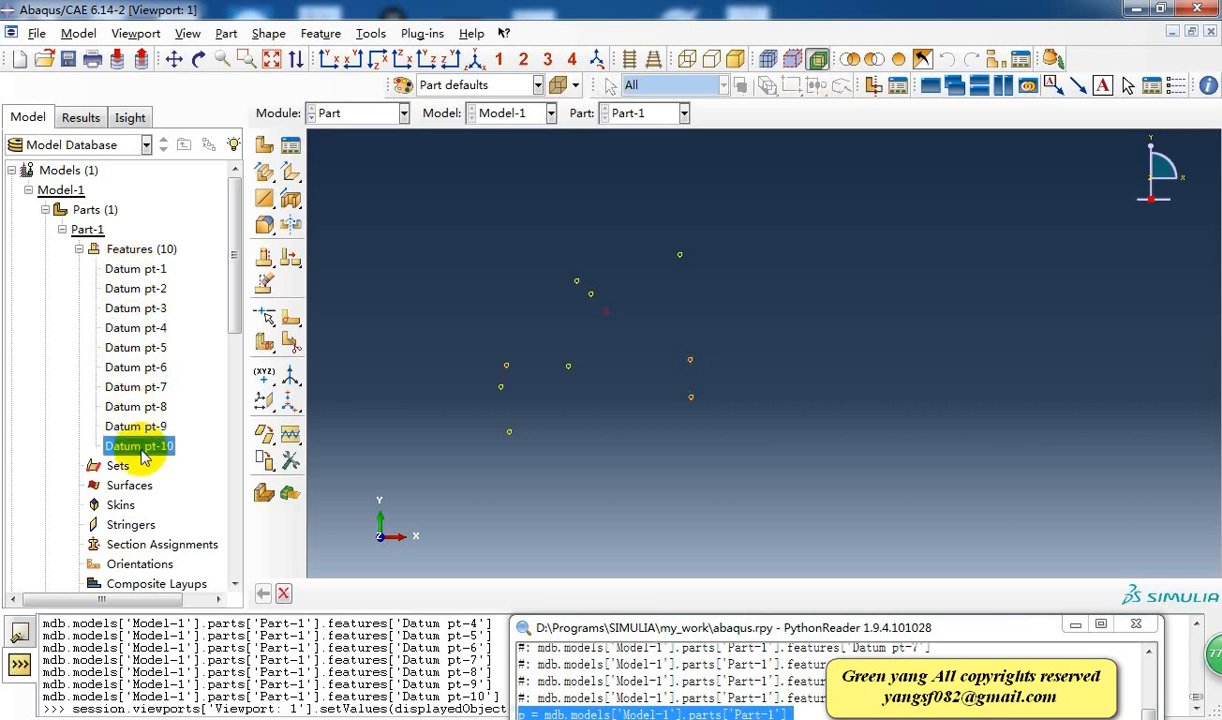
pyautogui.click(135, 406)
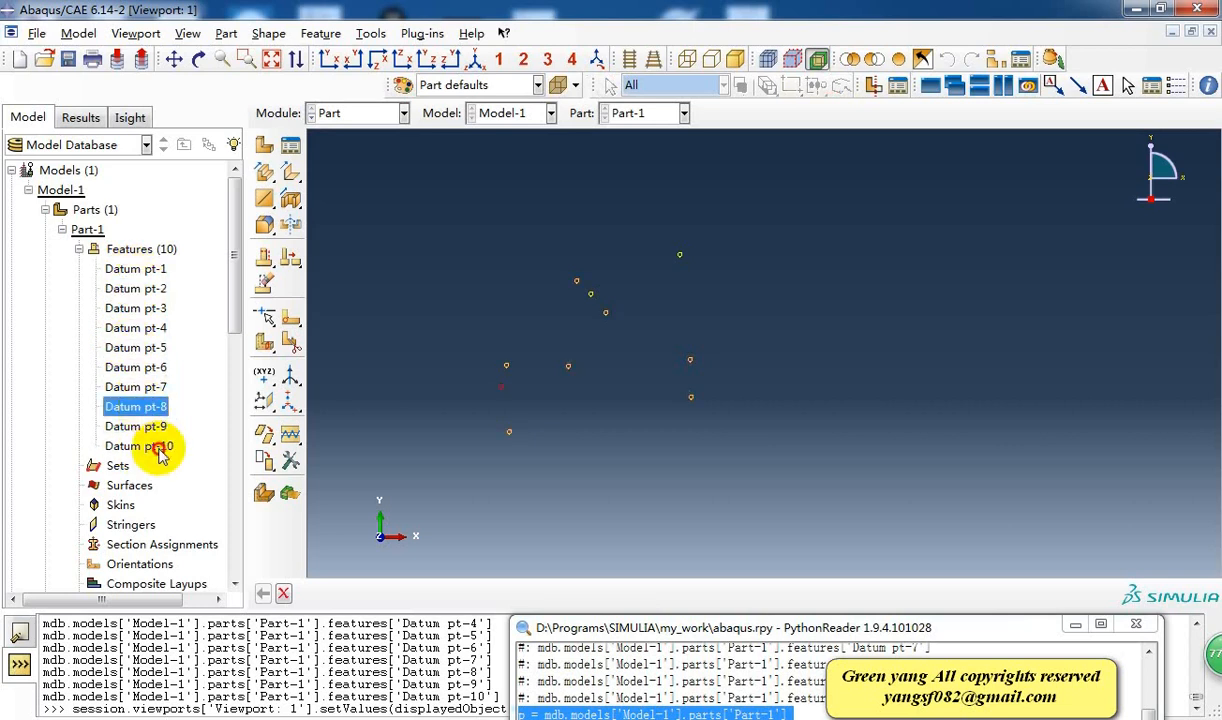
pyautogui.click(140, 446)
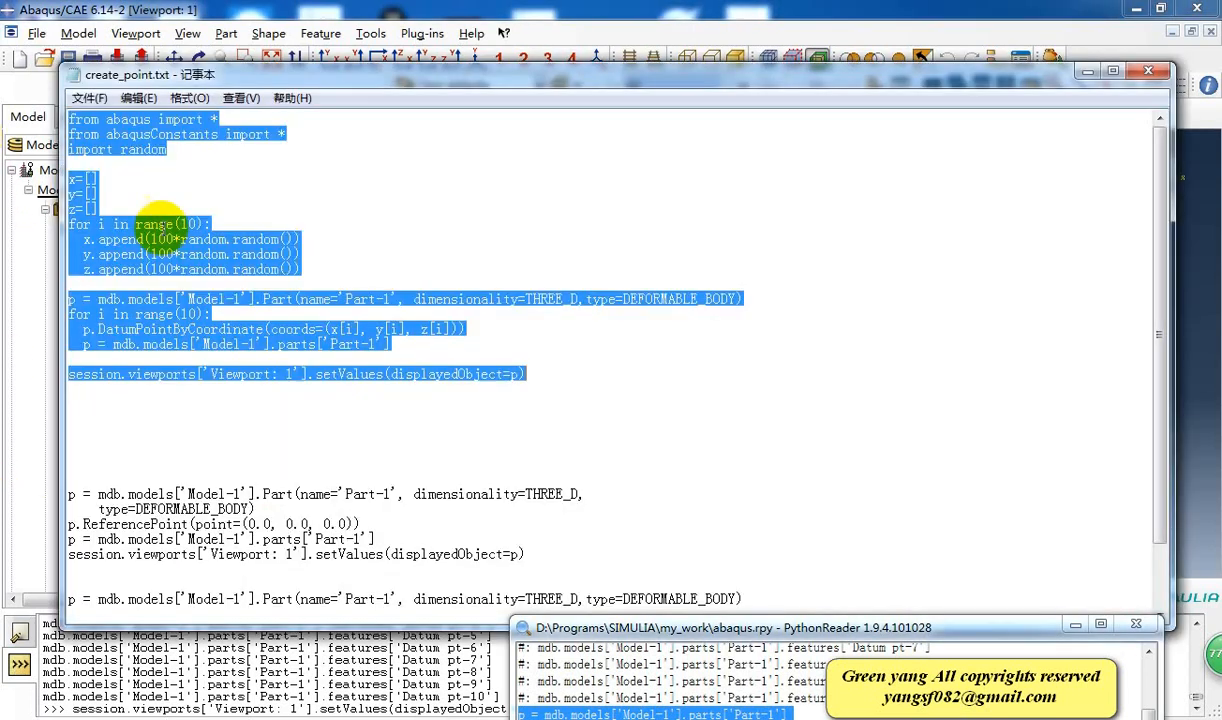
pyautogui.moveTo(327, 310)
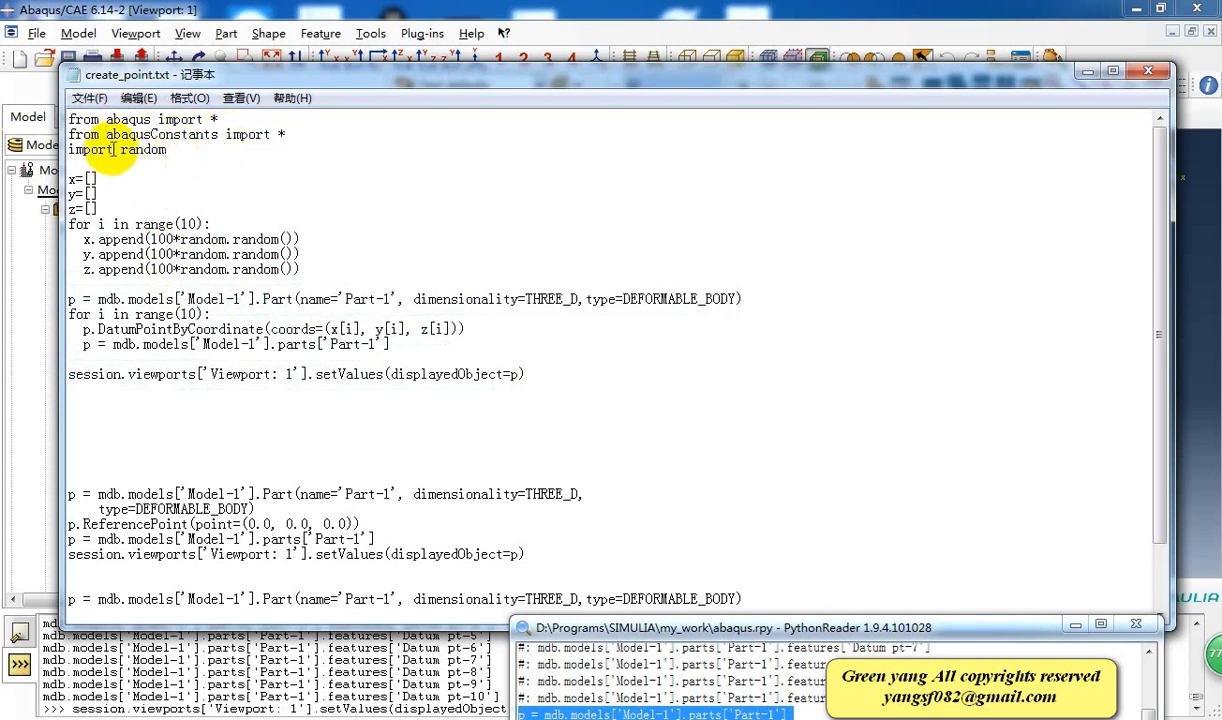
pyautogui.moveTo(123, 158)
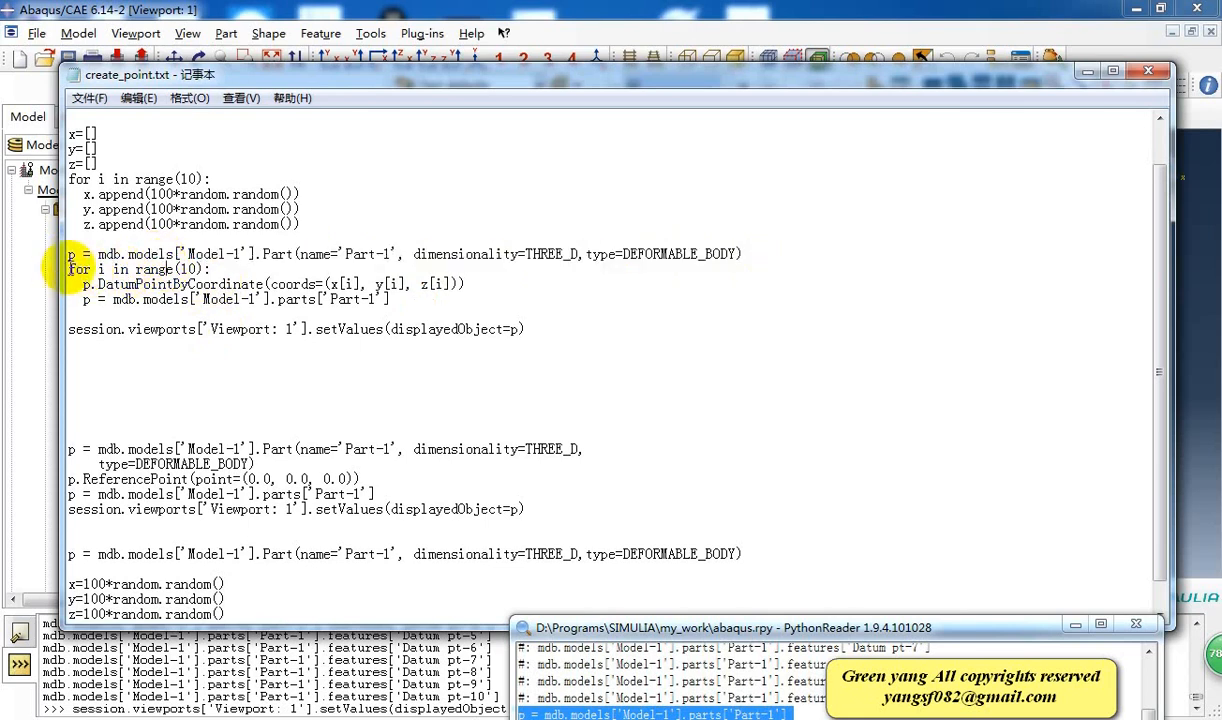
pyautogui.moveTo(68, 269); pyautogui.dragTo(390, 299)
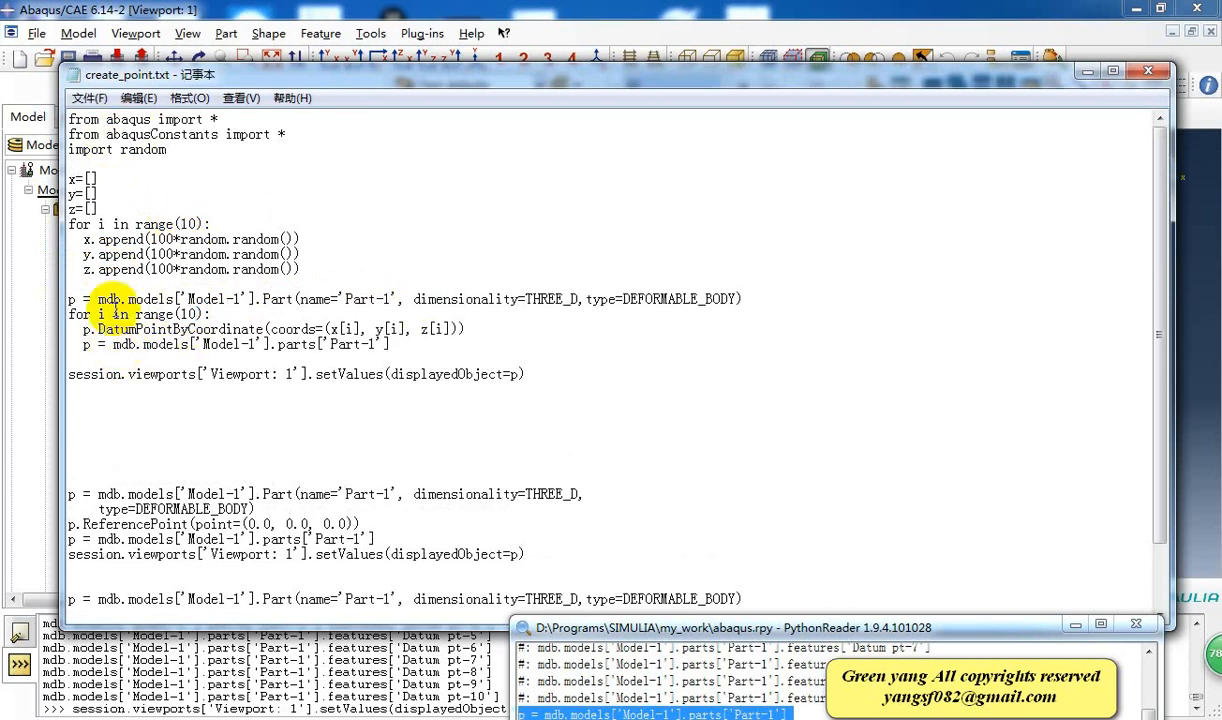
pyautogui.moveTo(150, 270)
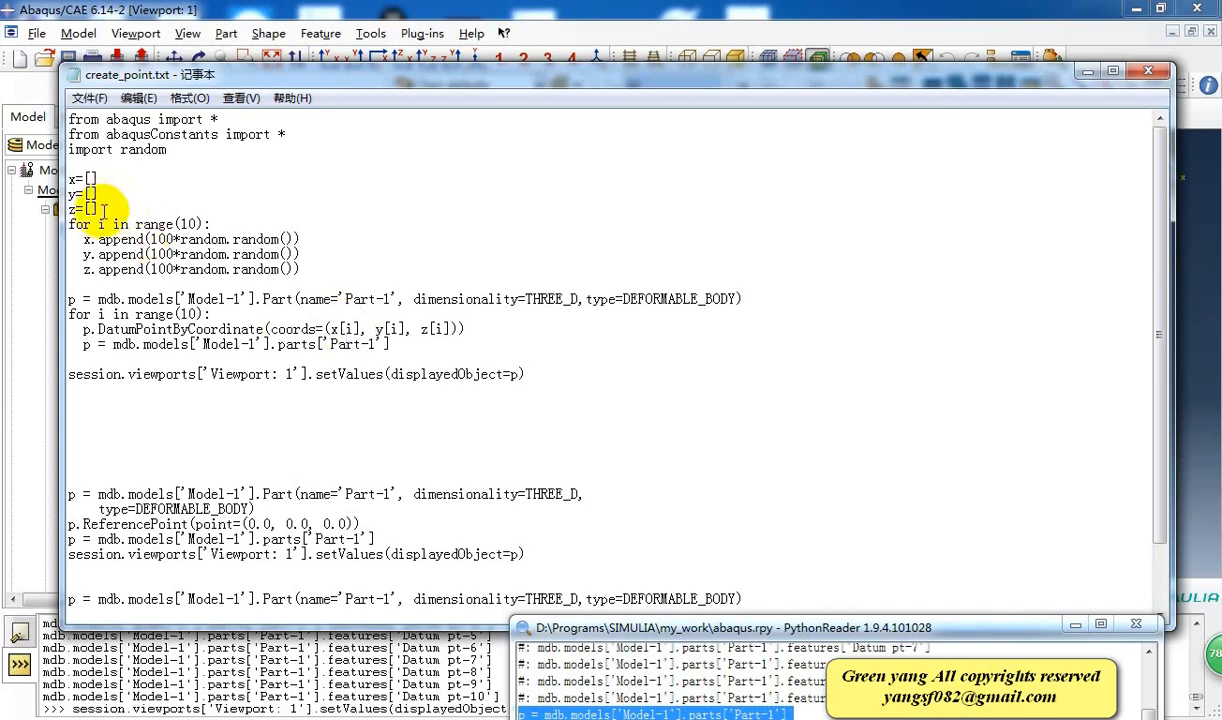
pyautogui.moveTo(145, 239)
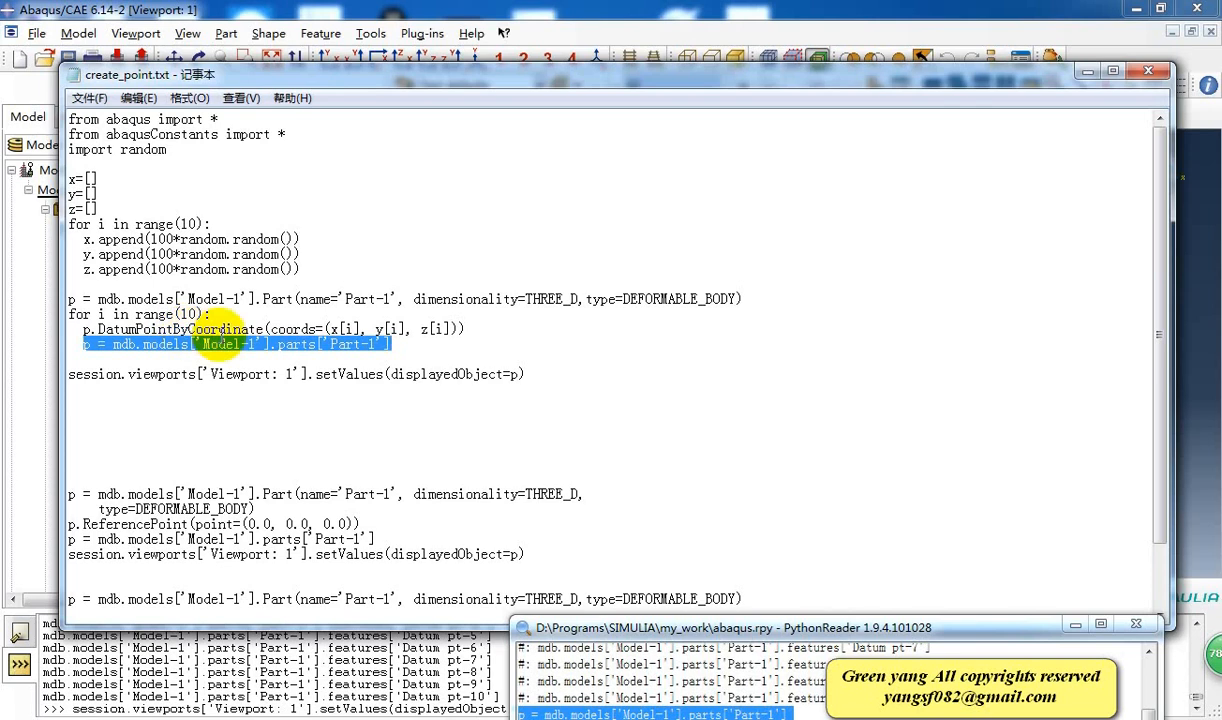
pyautogui.moveTo(162, 351)
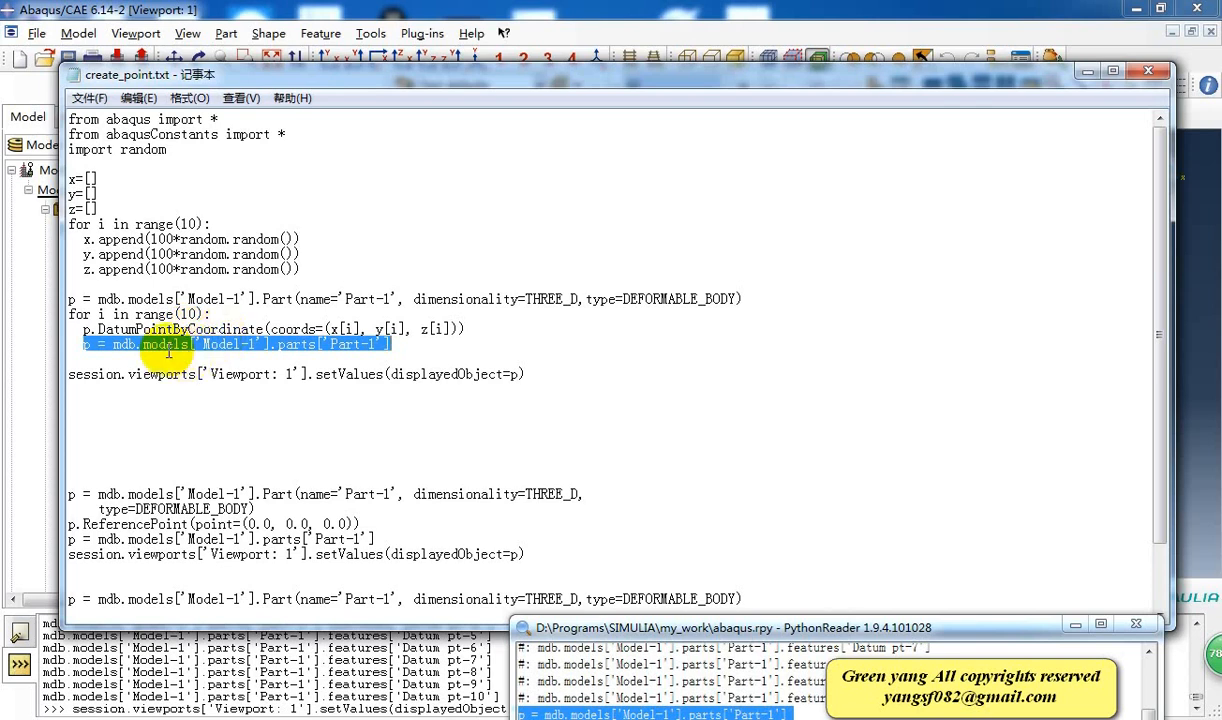
pyautogui.click(167, 350)
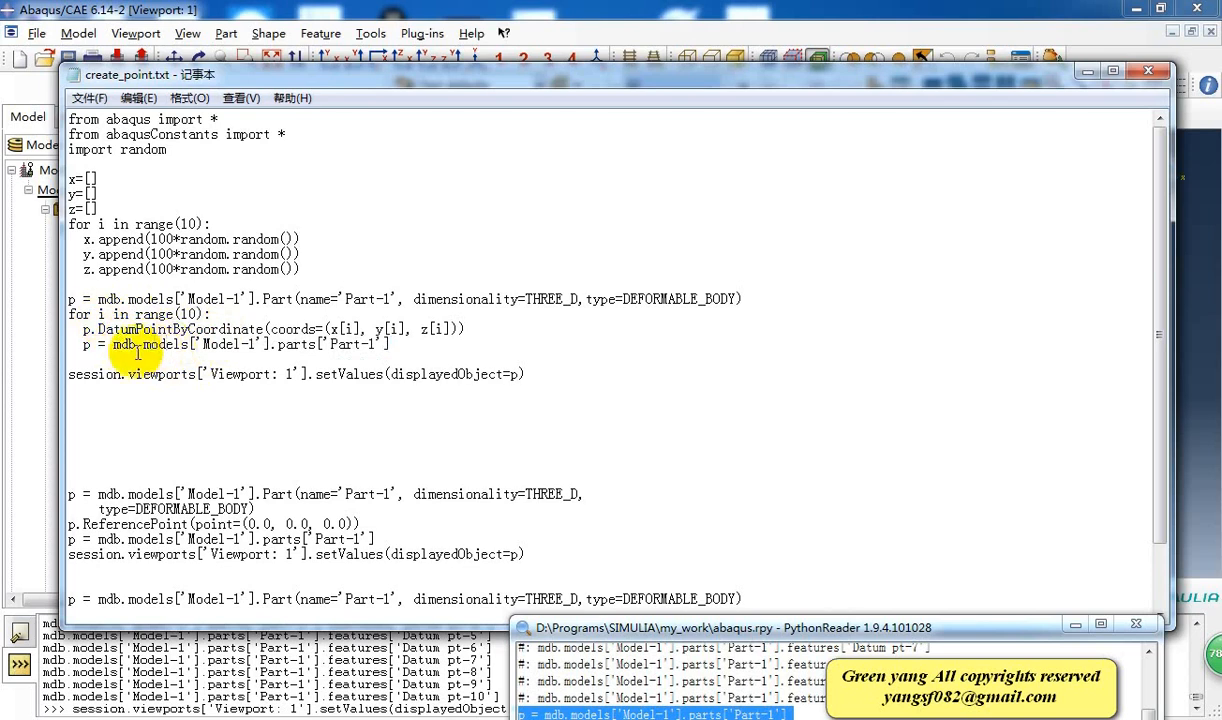
pyautogui.doubleClick(350, 344)
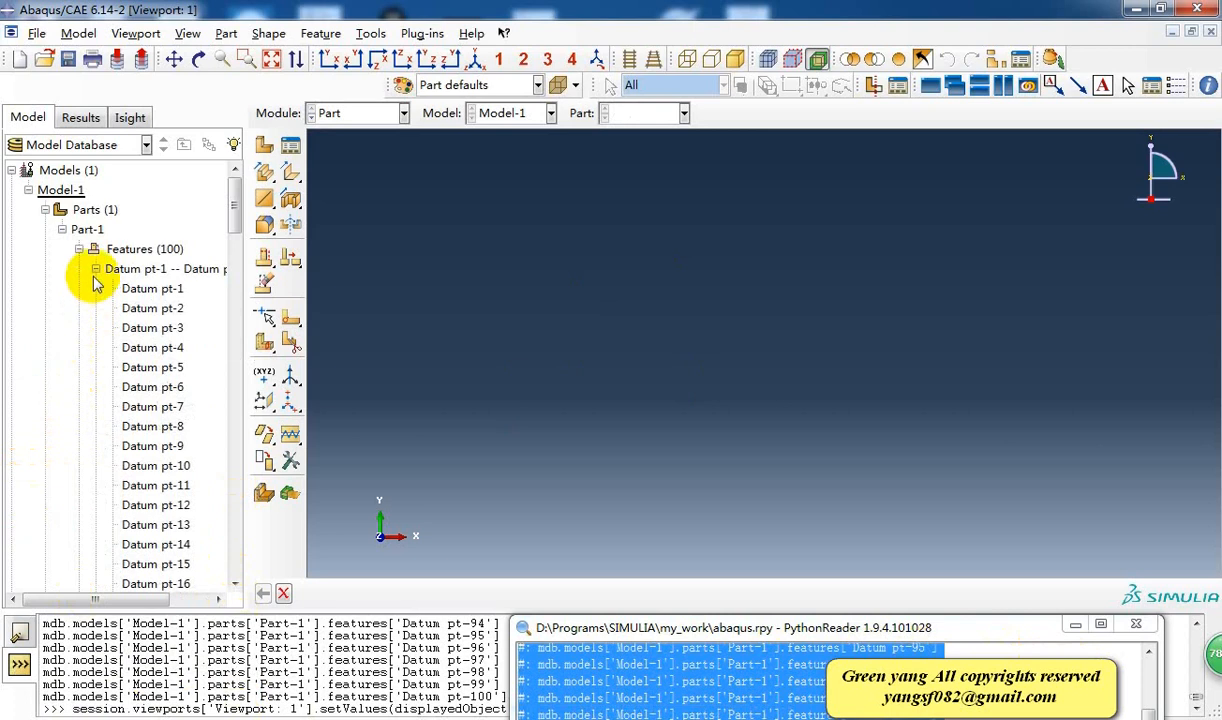
# Step: Scroll through Features (100) and collapse the Datum pt-1 and Datum pt-31 groups
pyautogui.scroll(-3)
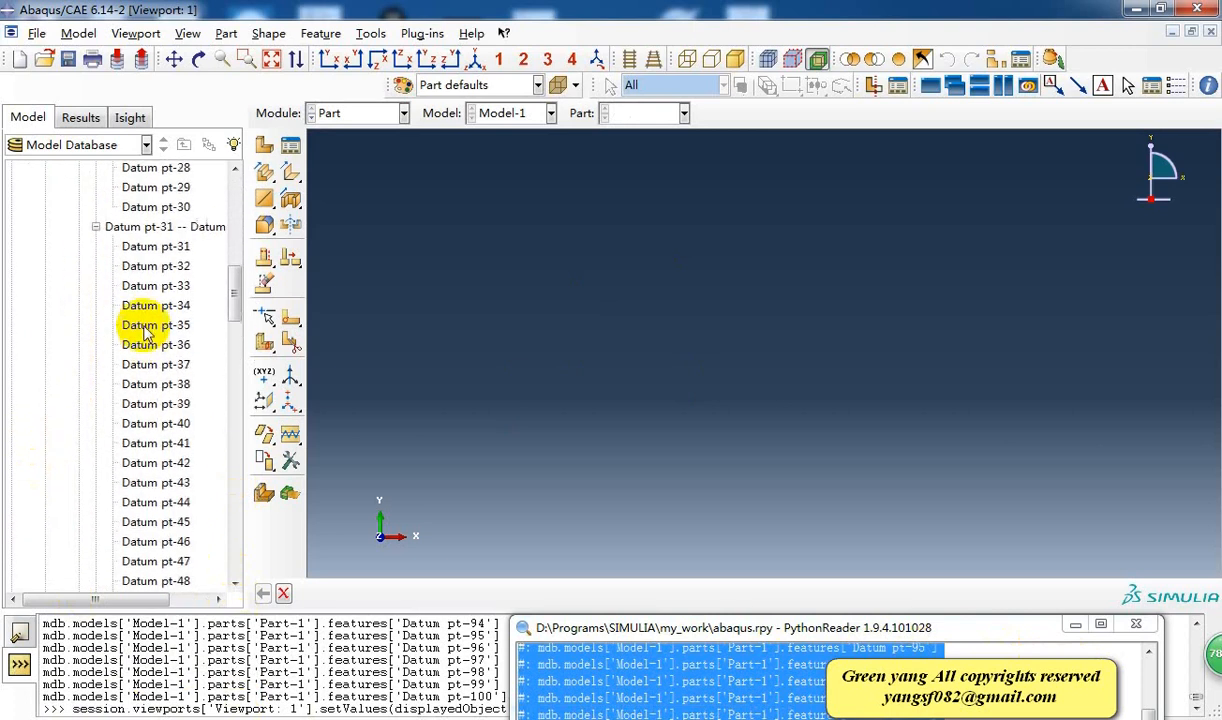
pyautogui.scroll(-3)
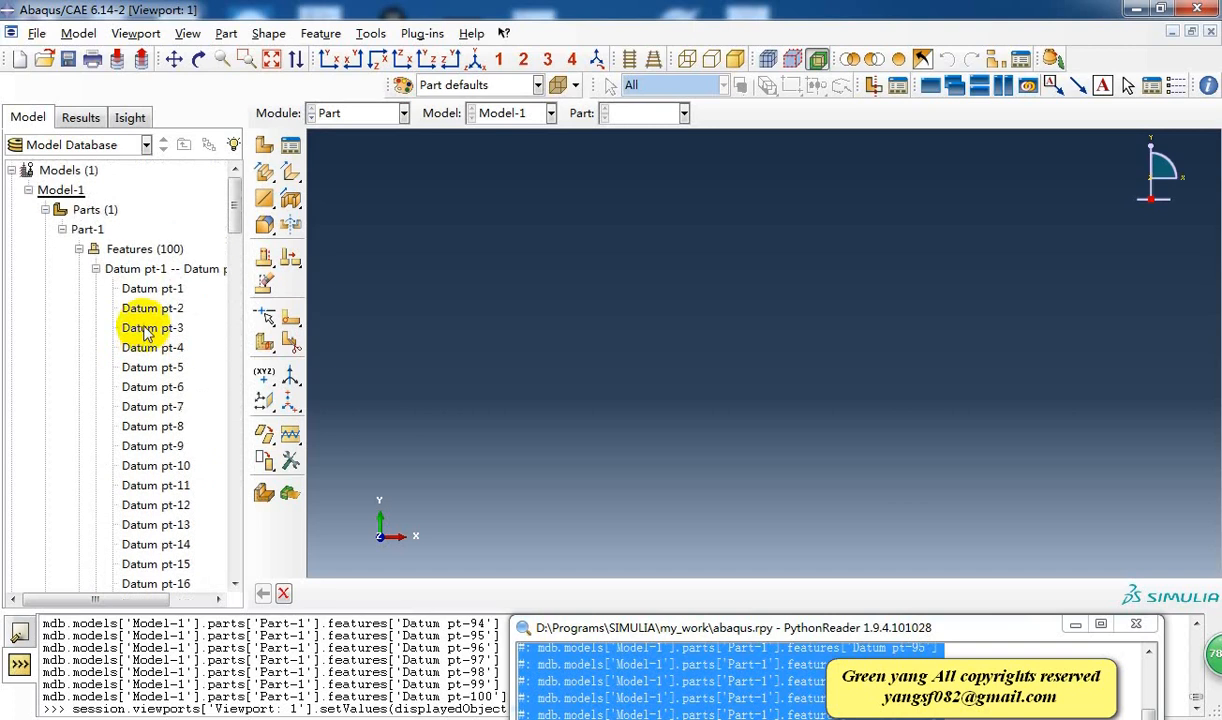
pyautogui.click(91, 269)
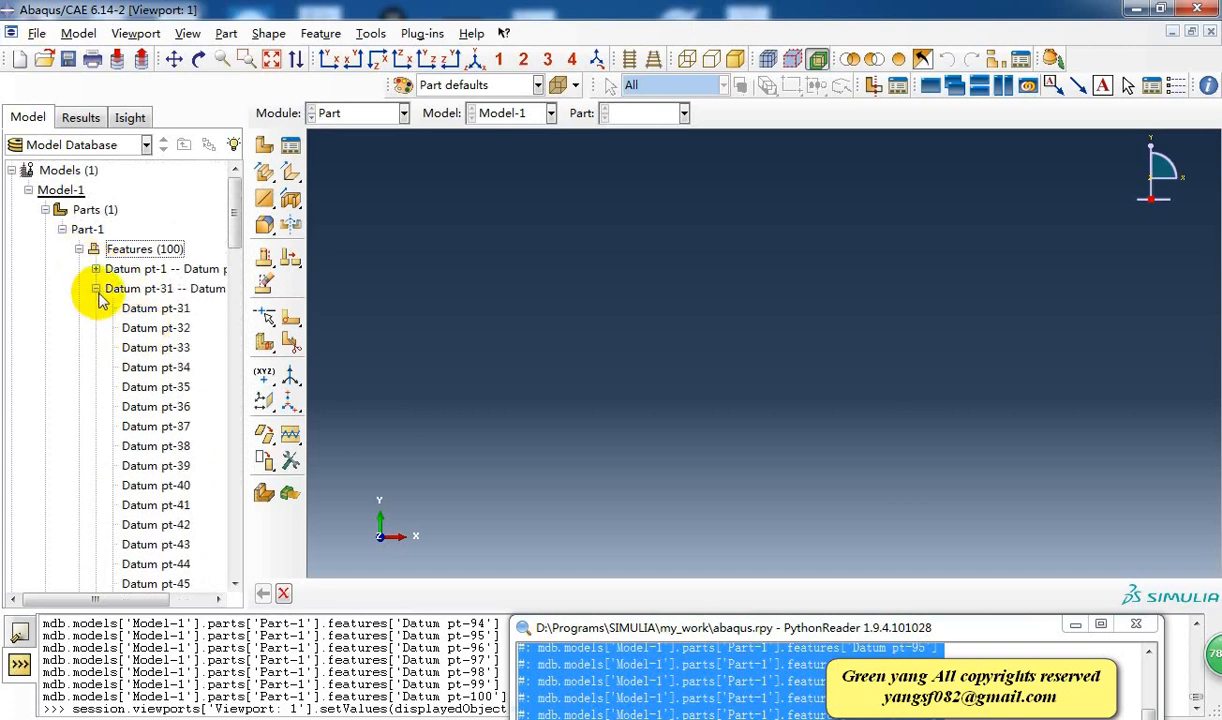
pyautogui.click(95, 288)
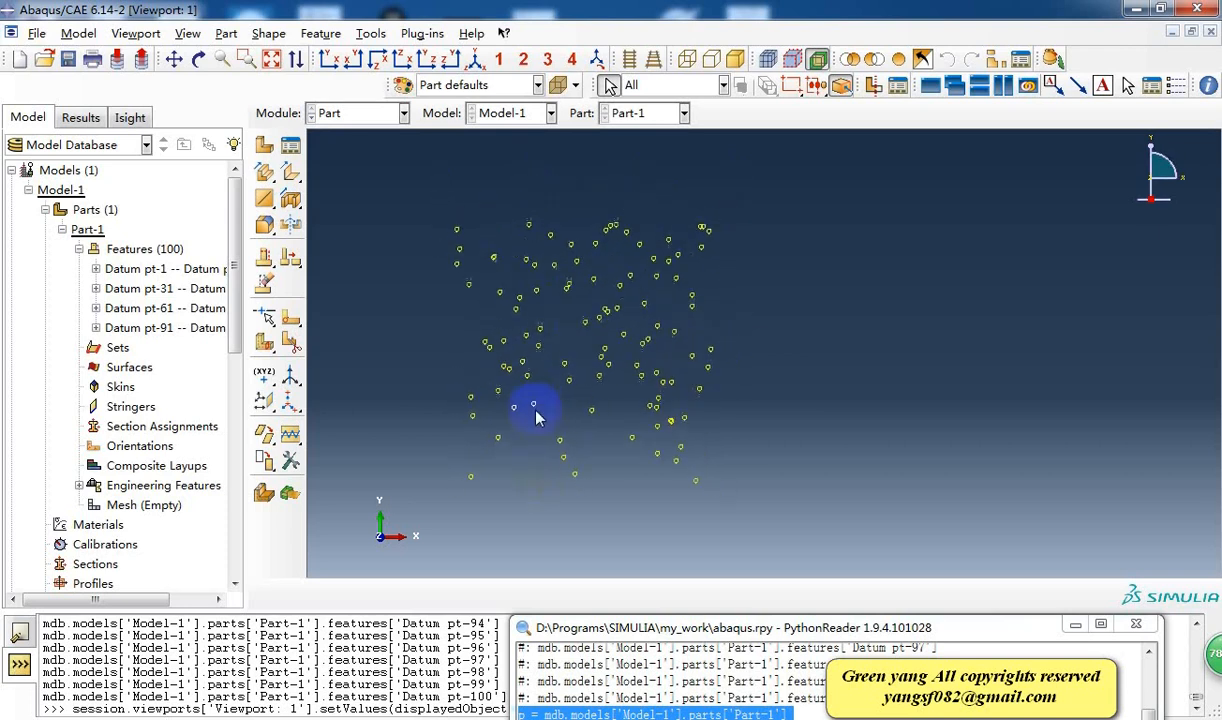
pyautogui.moveTo(479, 383)
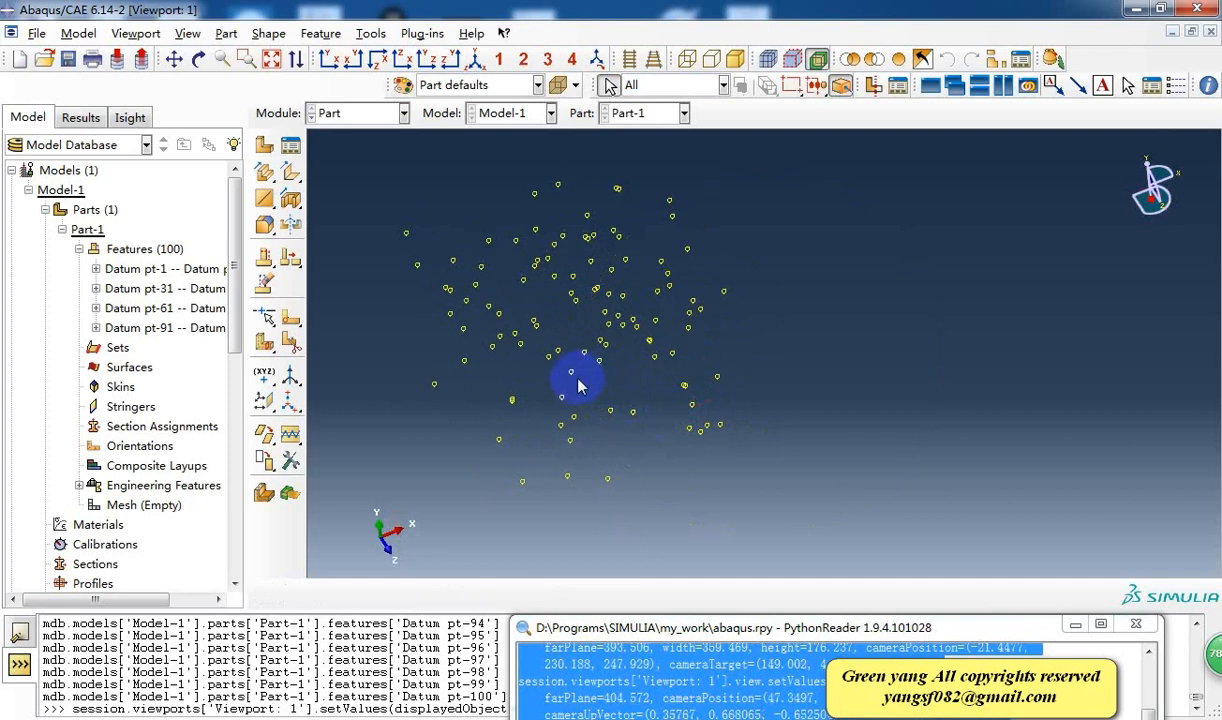
pyautogui.moveTo(617, 400)
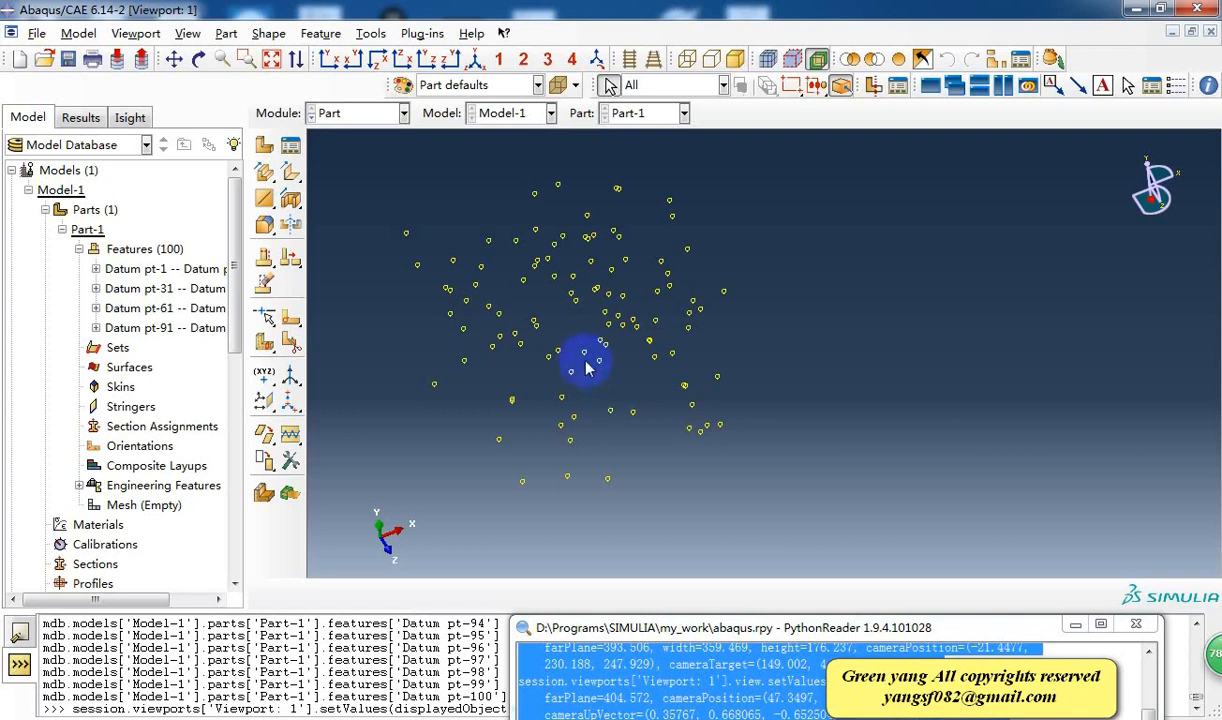
pyautogui.moveTo(599, 394)
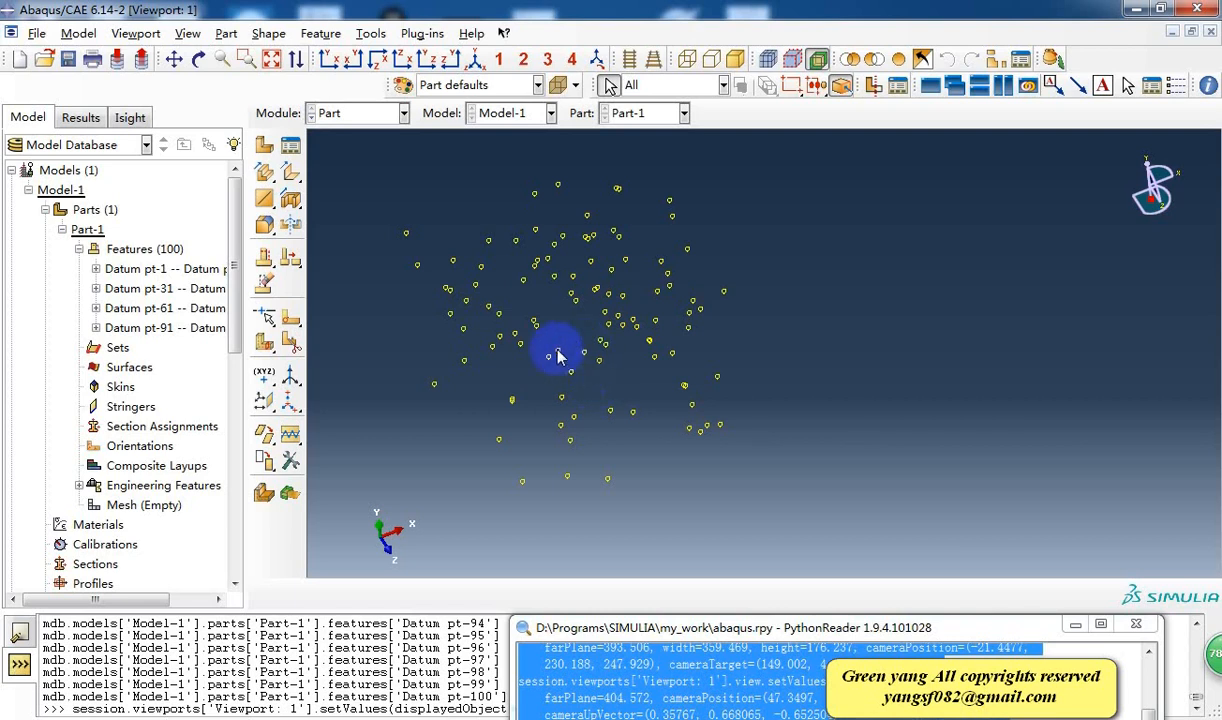
pyautogui.moveTo(570, 332)
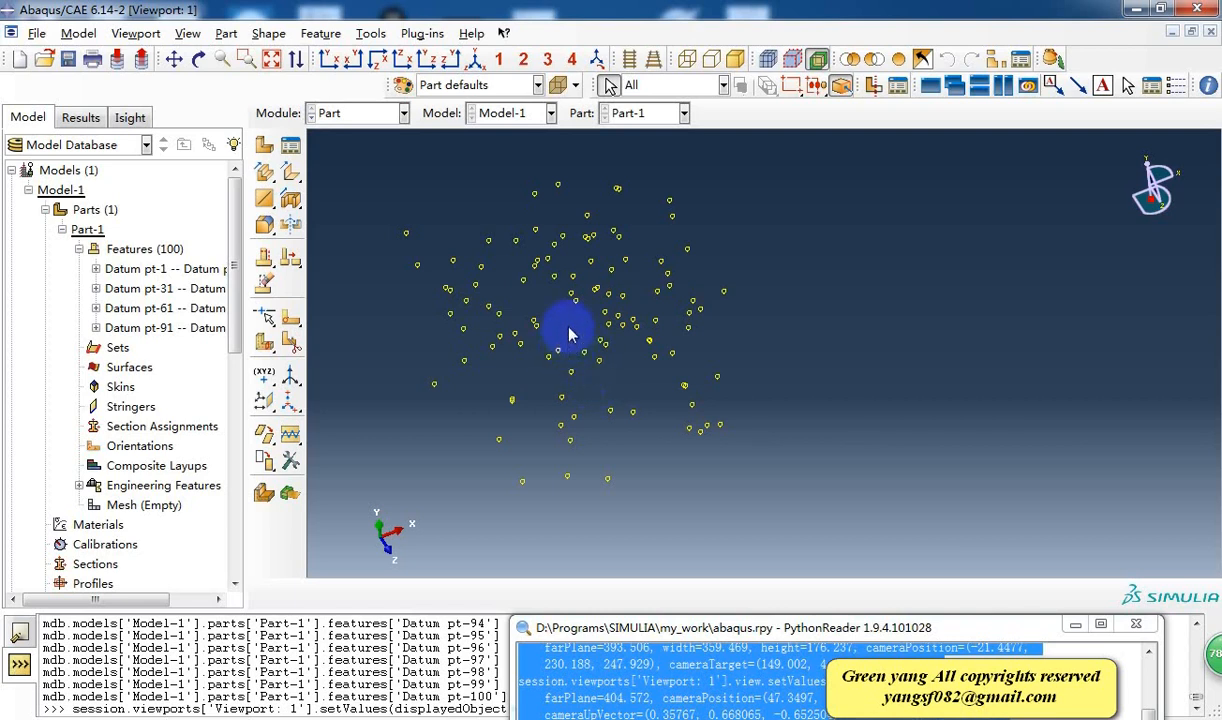